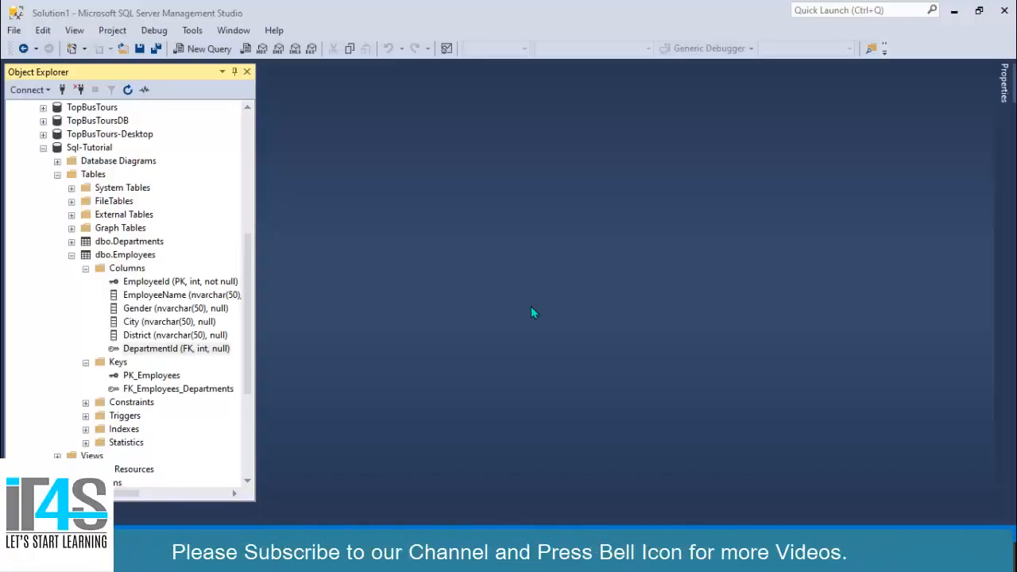
mouse_move(175, 353)
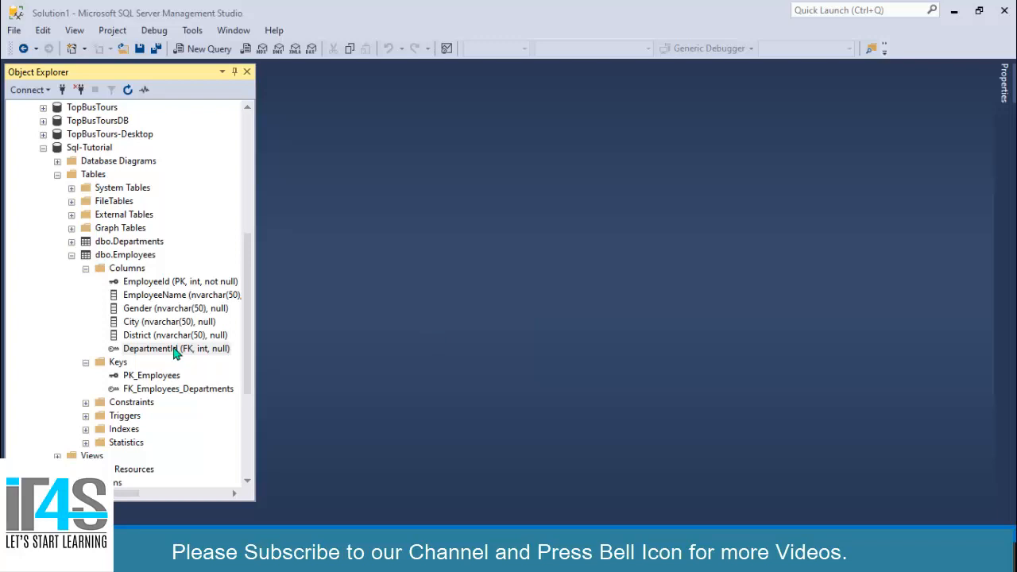
Step: Start a new table design from the database's Tables folder
scroll("down", 3)
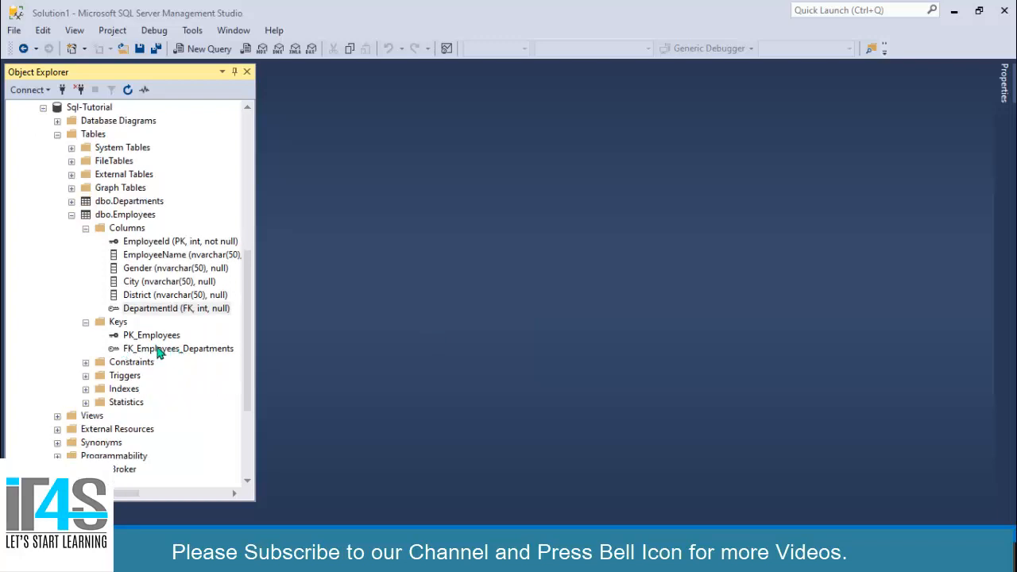
mouse_move(191, 355)
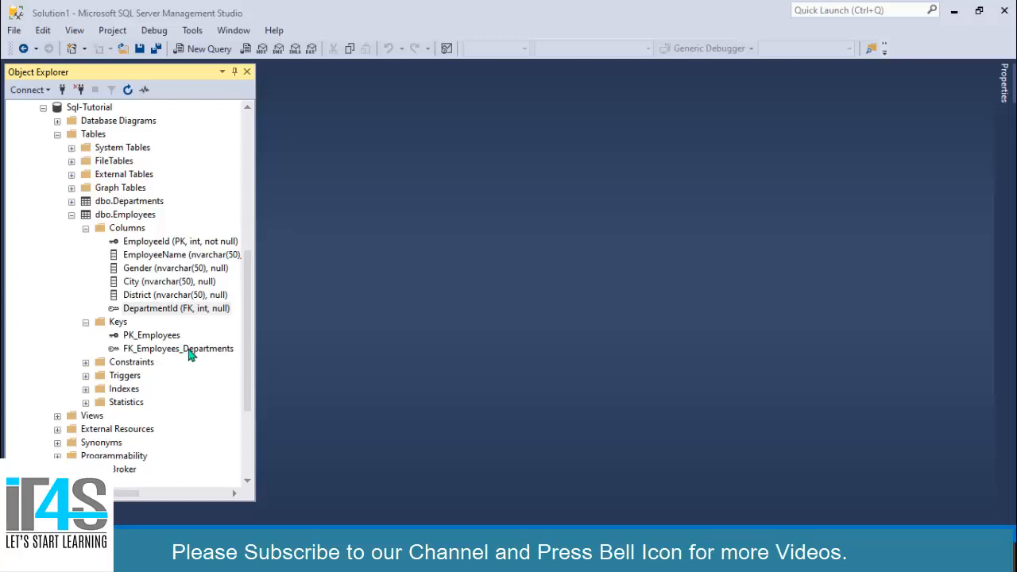
mouse_move(77, 142)
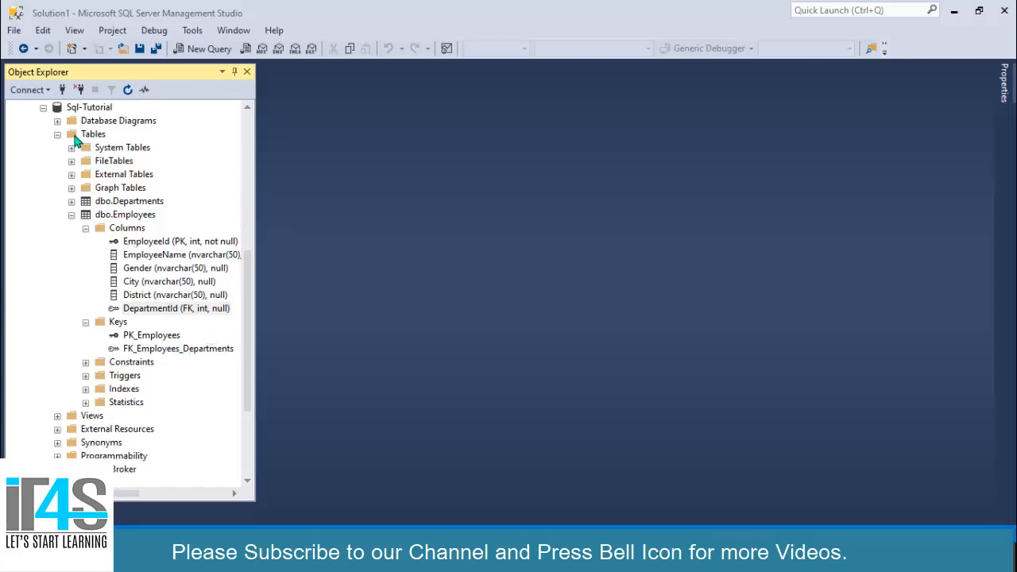
right_click(92, 134)
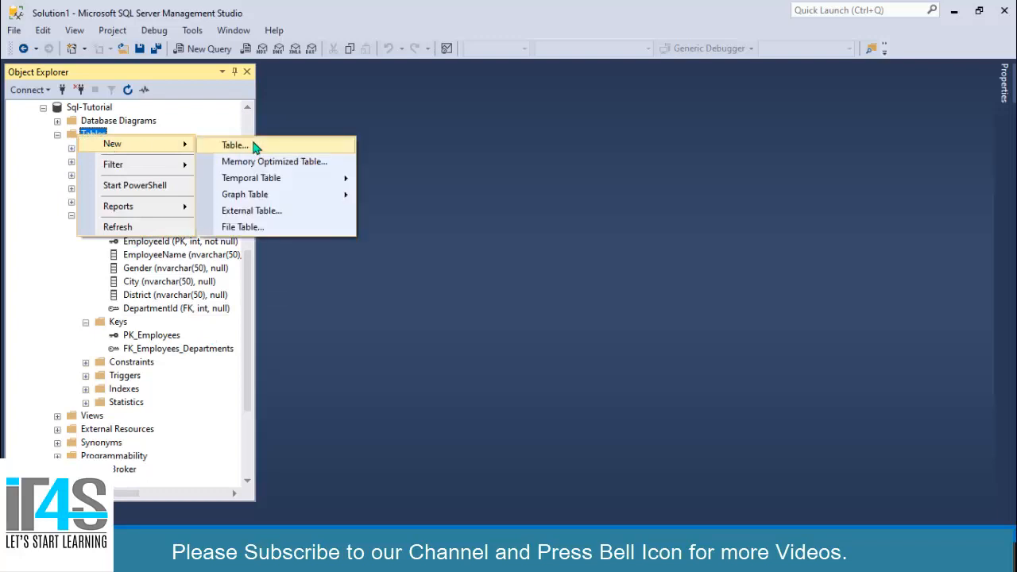
left_click(235, 144)
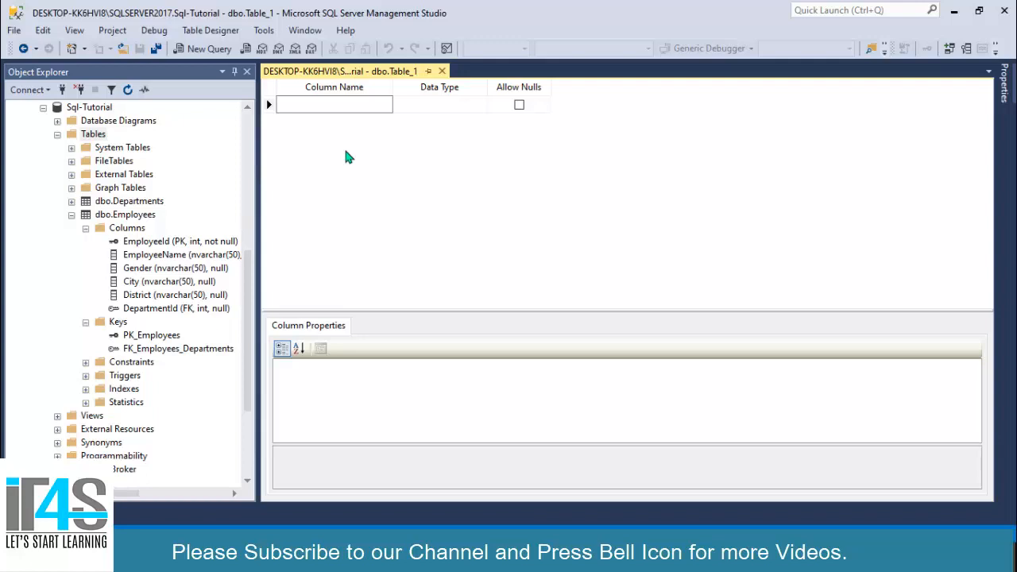
mouse_move(162, 214)
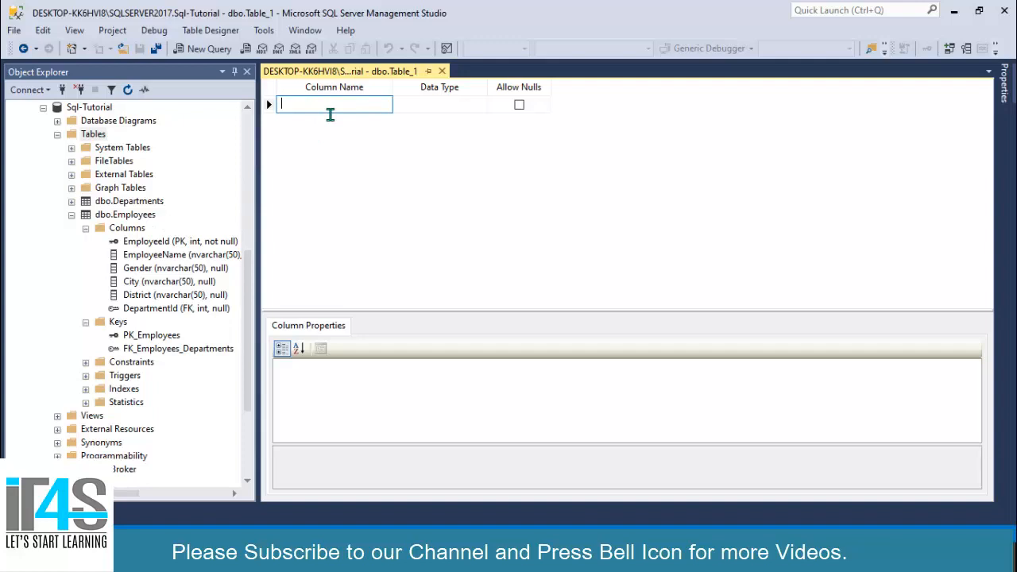
Step: Enter columns OrganizationId (int) and OrganziationName (nvarchar(50))
type("Ora")
type("OrganizationN")
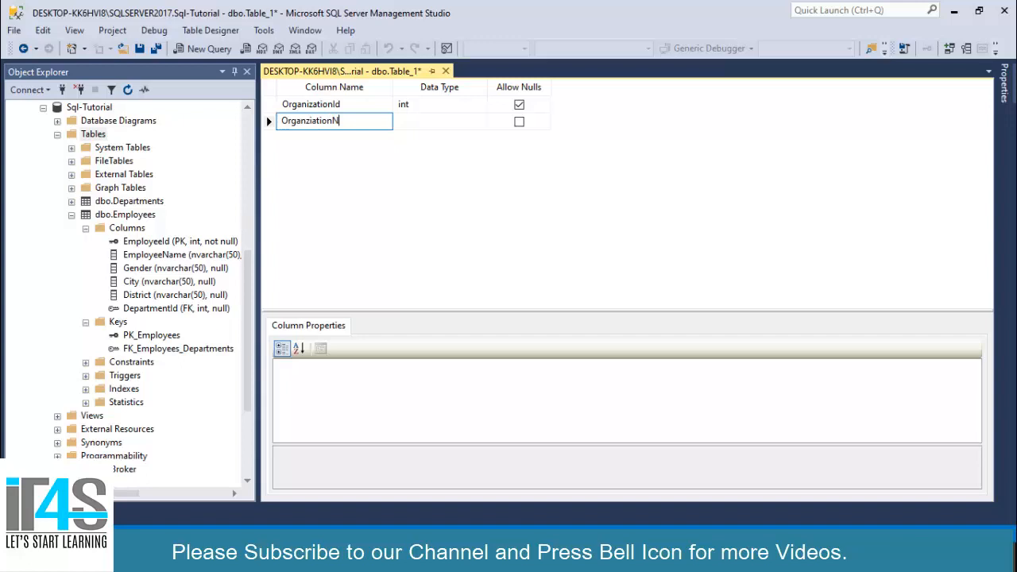
left_click(438, 121)
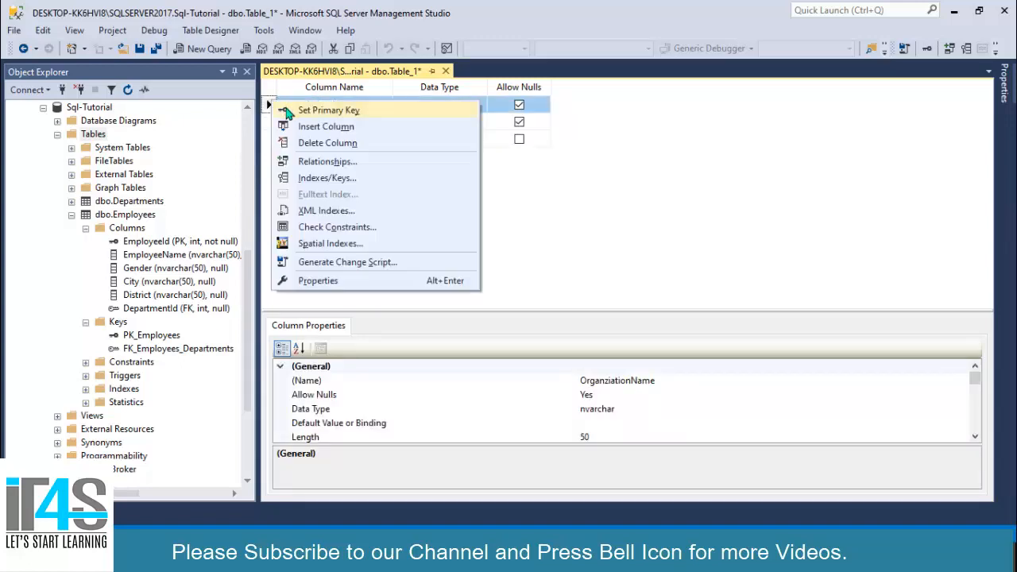
Step: Make OrganizationId the identity primary key, save the table as Organizations and close the designer
left_click(326, 127)
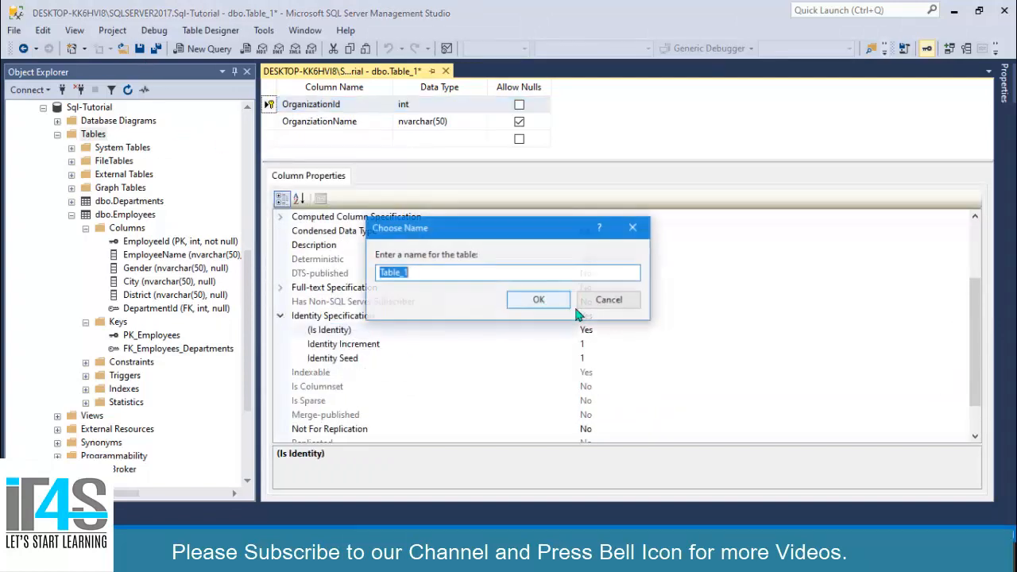
type("Organ")
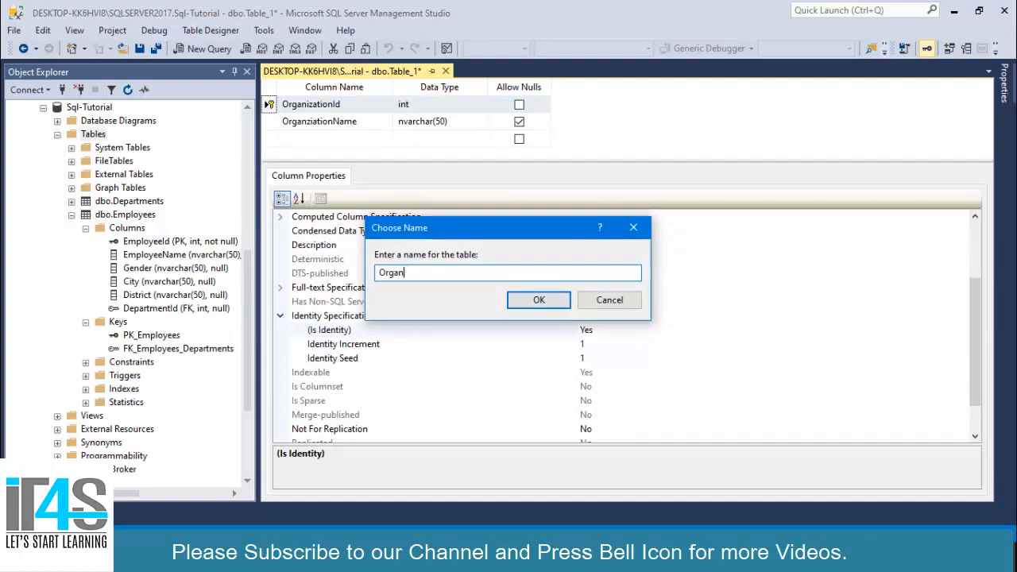
type("izations")
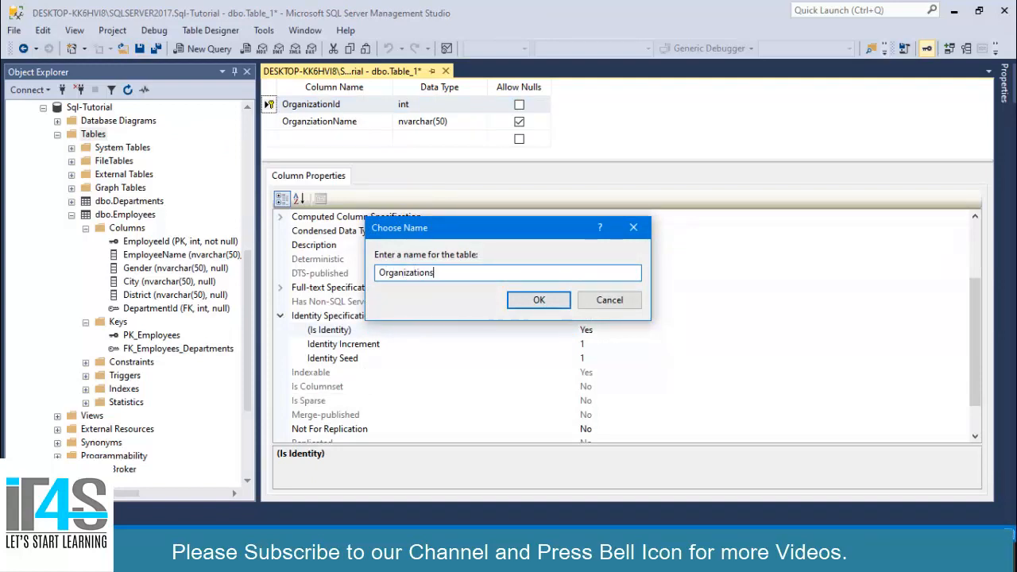
left_click(539, 299)
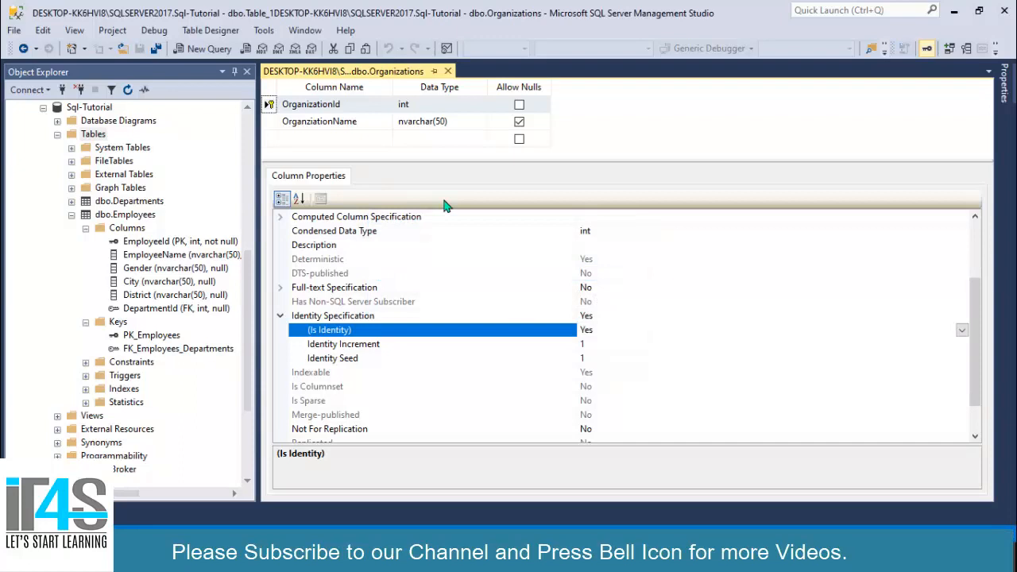
left_click(449, 70)
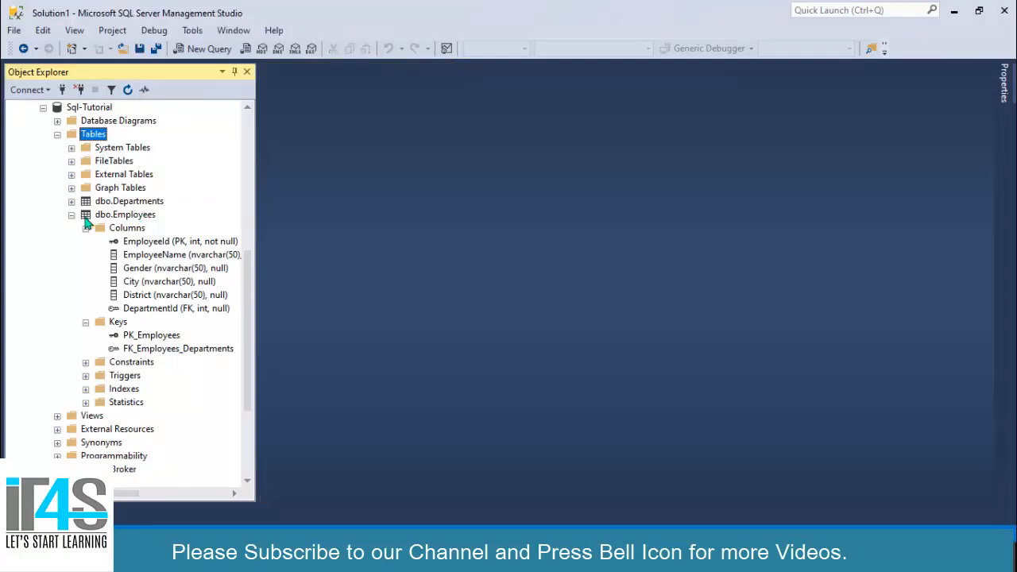
Step: Refresh the Tables folder to reveal dbo.Organizations and bring up its context menu
left_click(72, 215)
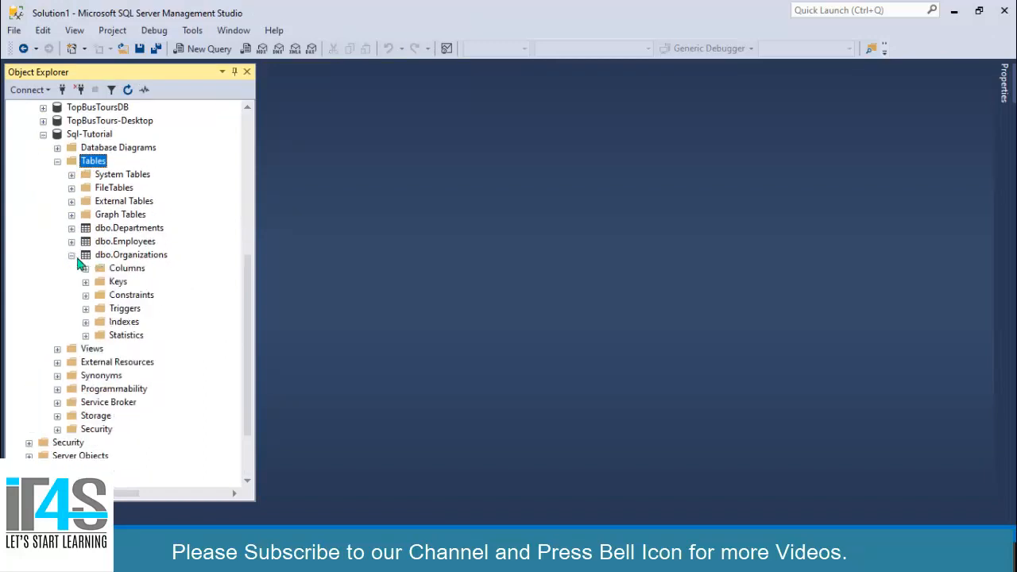
right_click(130, 254)
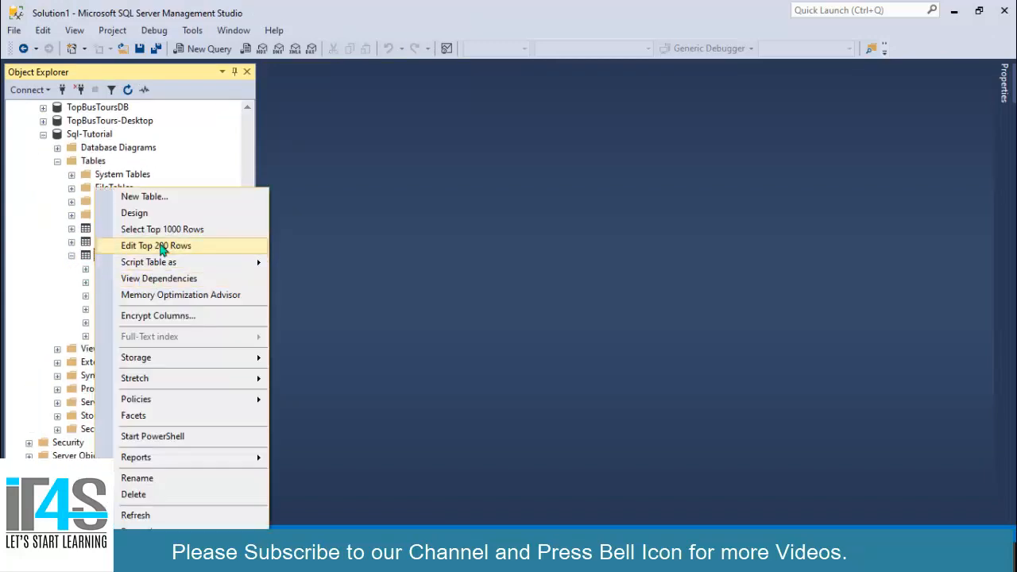
Step: Edit Organizations' top rows and add Software House, Production, Sales and Purchases
left_click(156, 245)
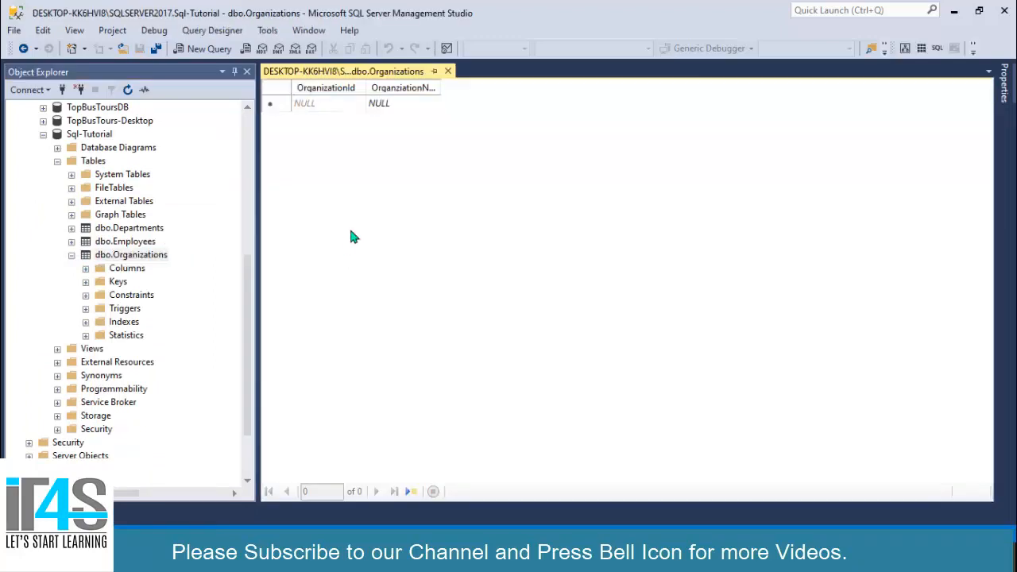
left_click(378, 103)
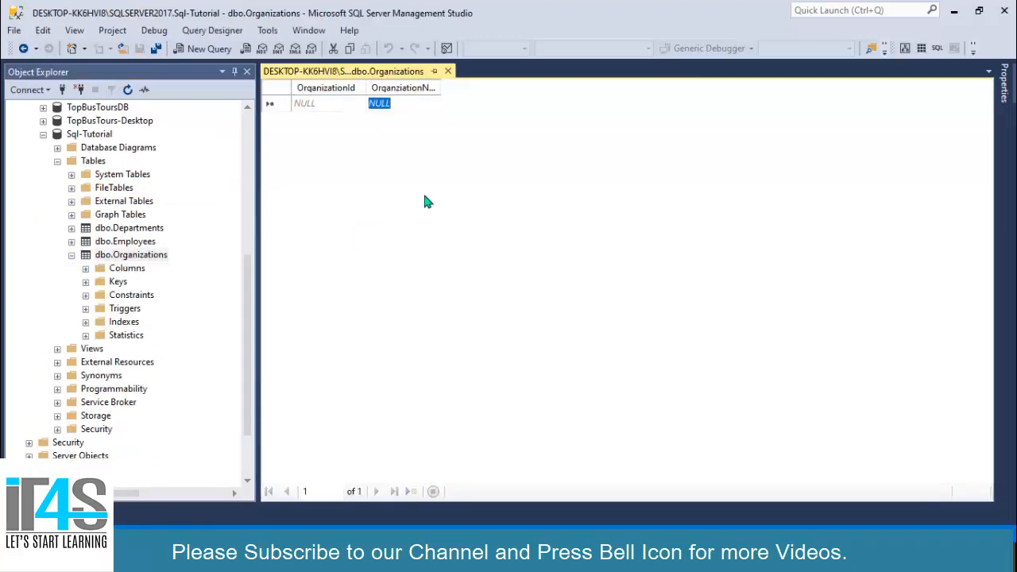
type("Software House")
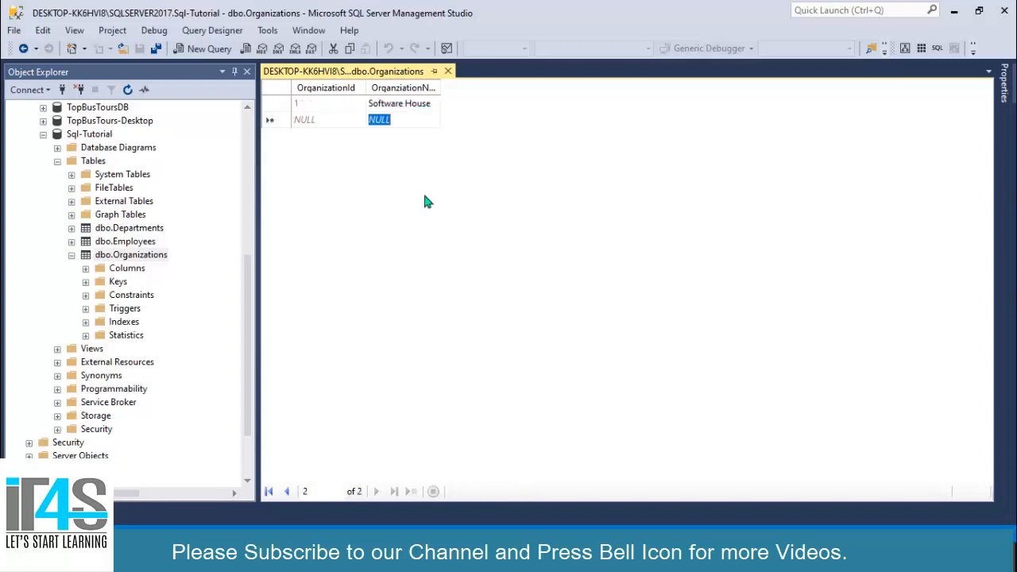
type("Production")
type("Purchases")
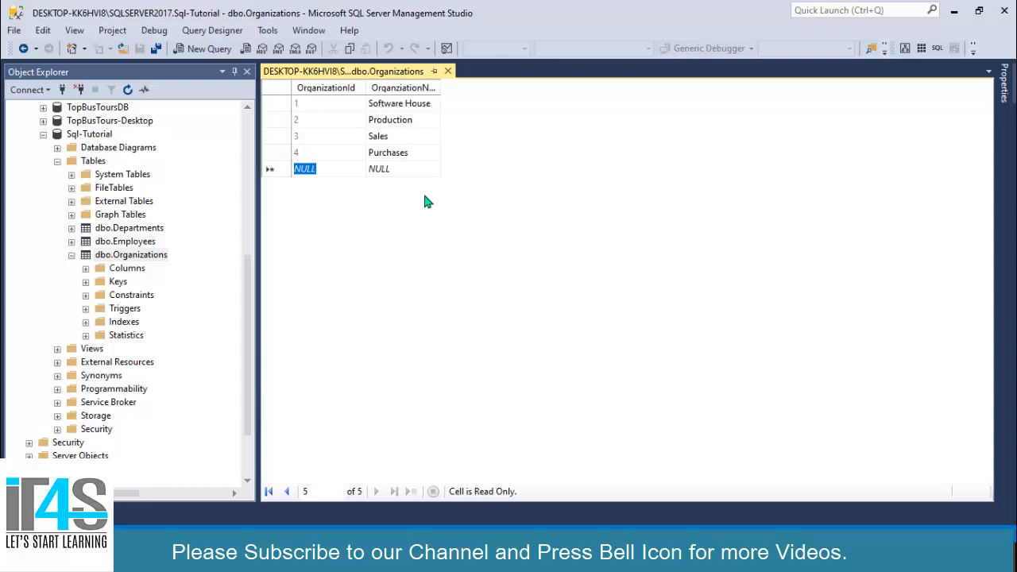
mouse_move(388, 149)
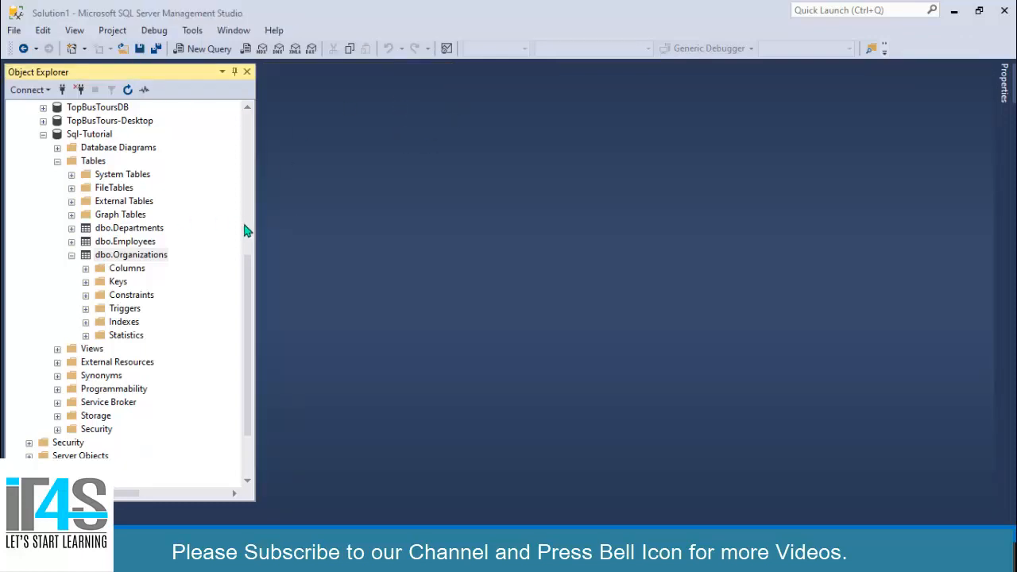
Step: Collapse Organizations and bring the Employees table design into the editor
left_click(70, 254)
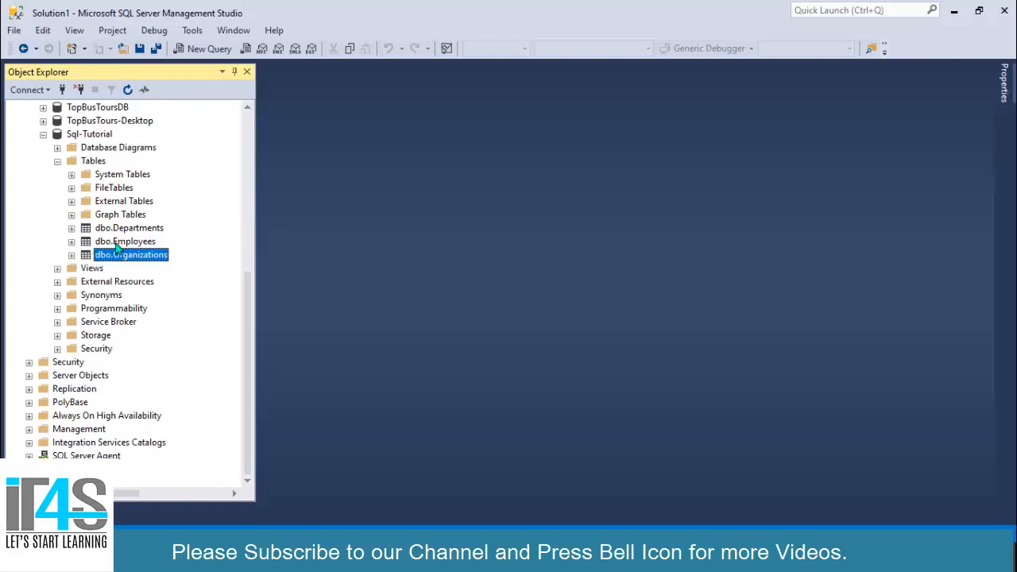
double_click(124, 241)
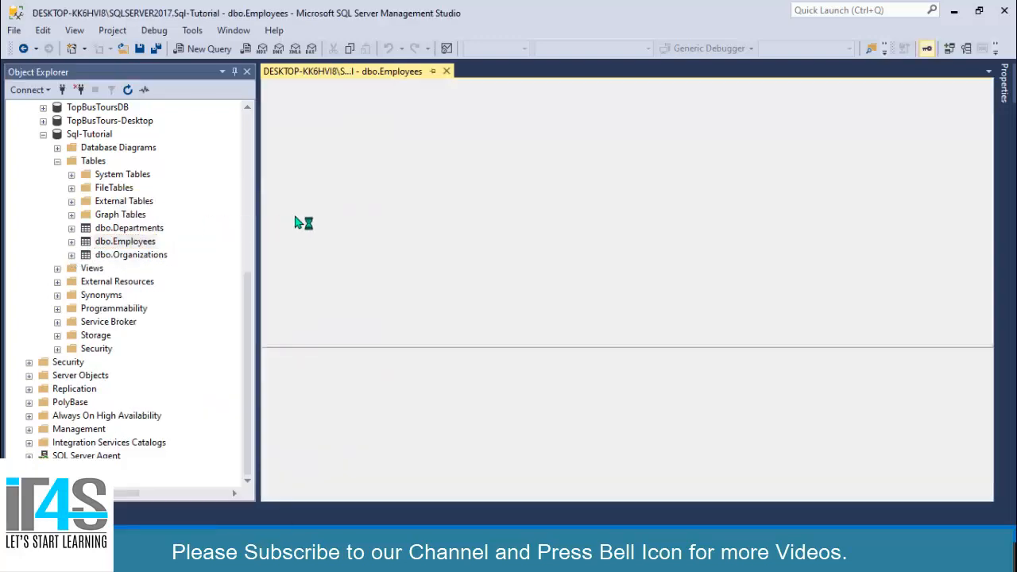
double_click(124, 242)
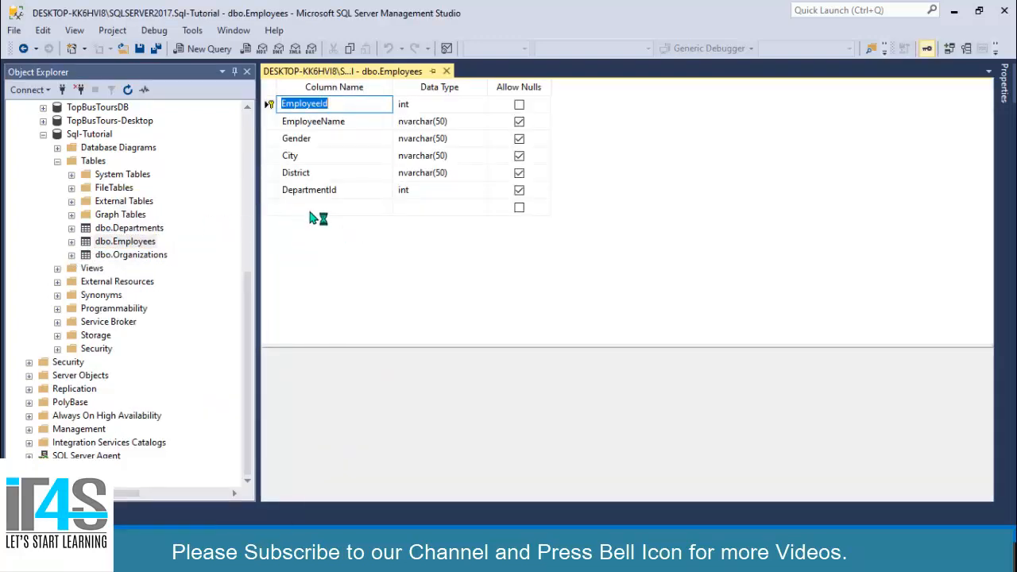
left_click(334, 207)
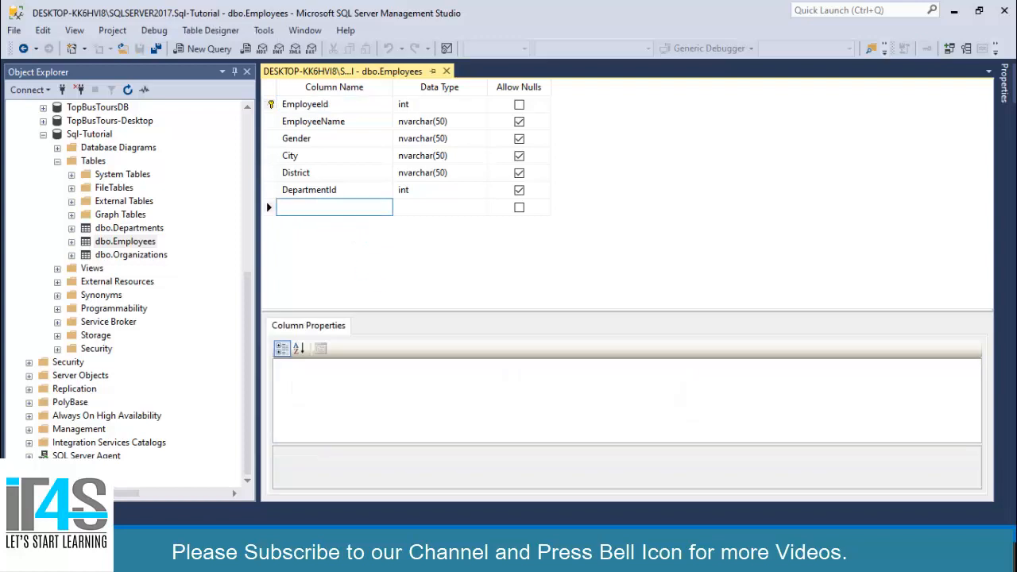
Step: Add a nullable int OrganizationId column to the Employees table
type("OrganizationId")
left_click(441, 207)
type("int")
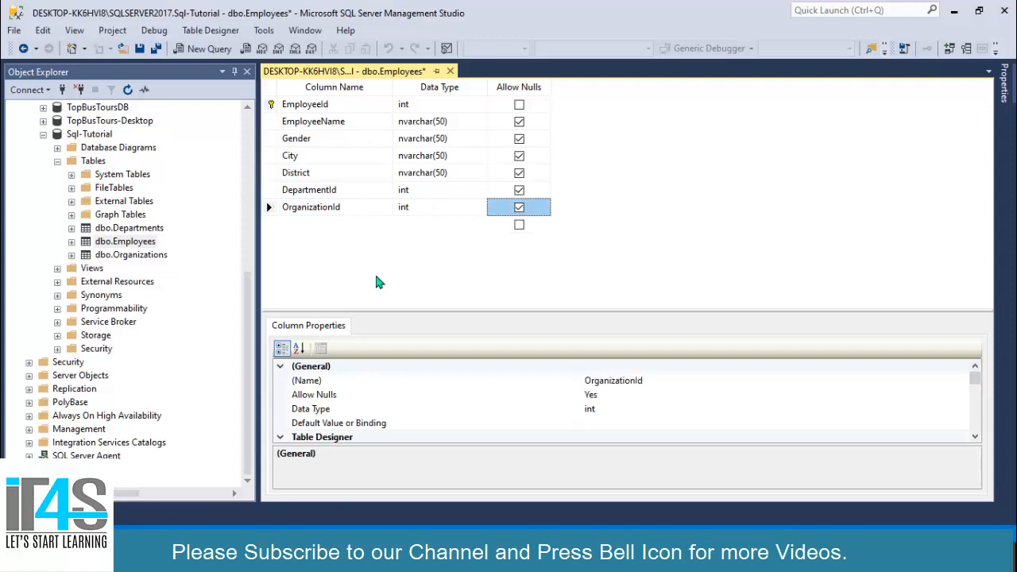
mouse_move(347, 239)
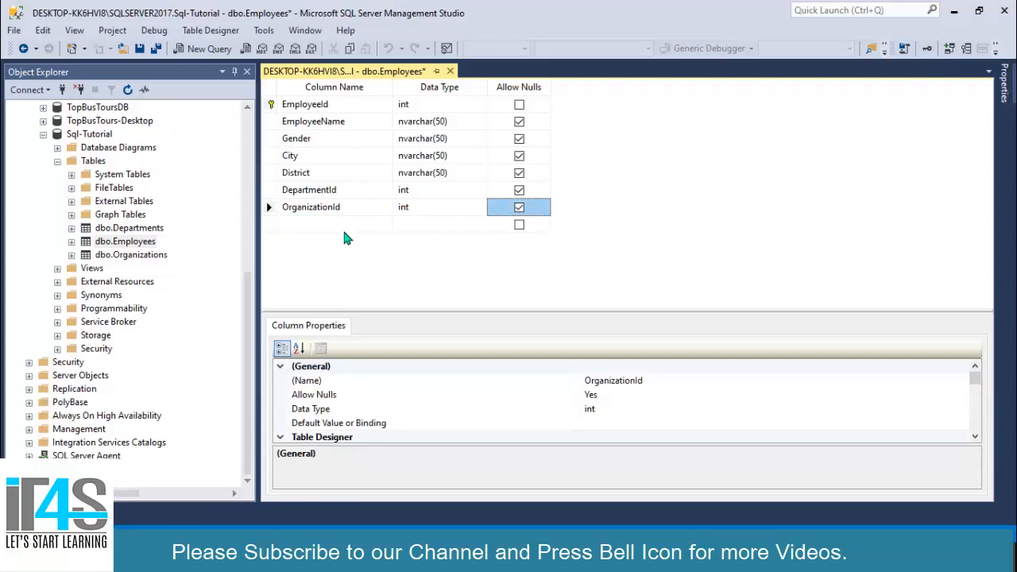
mouse_move(332, 233)
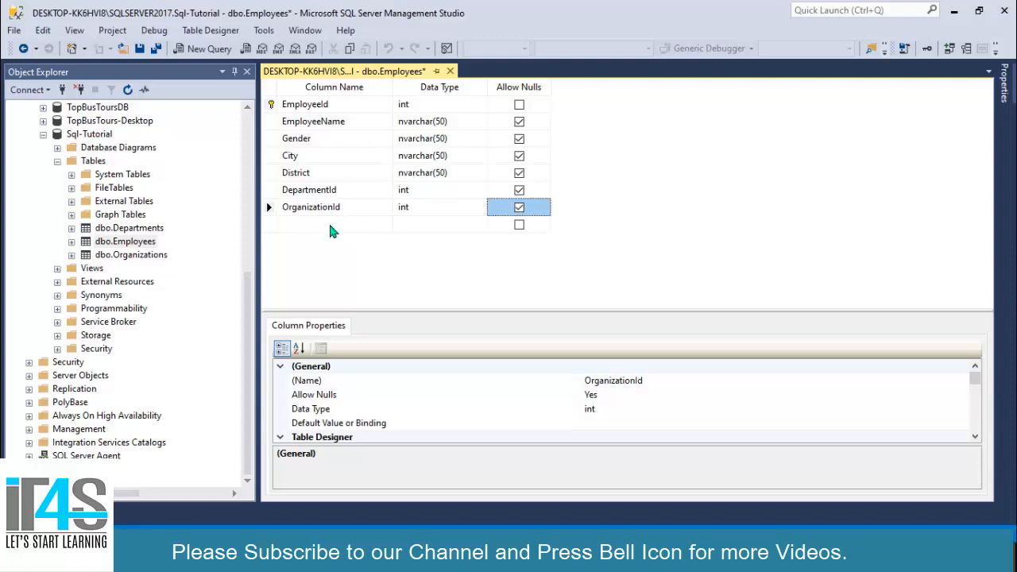
left_click(334, 207)
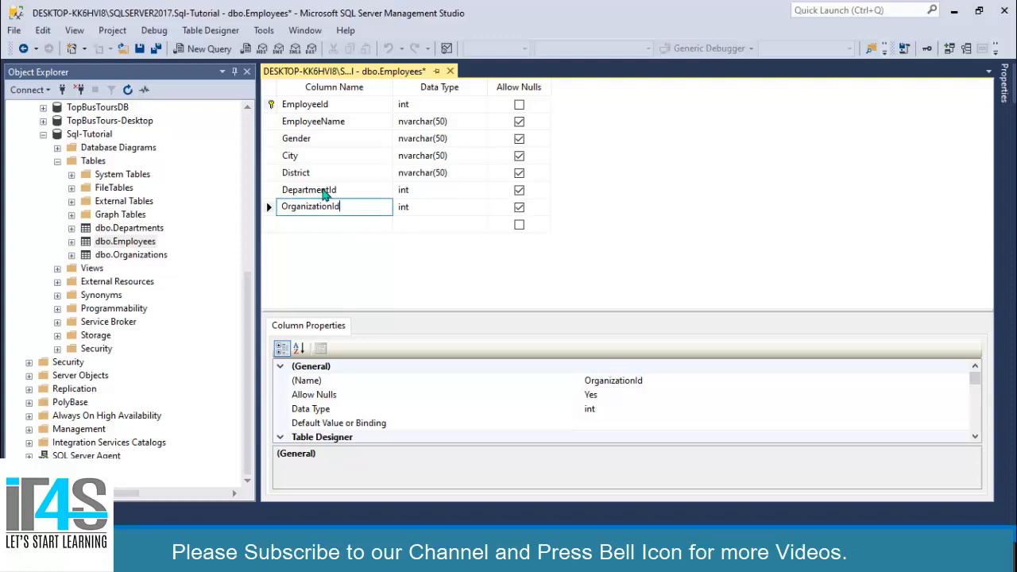
left_click(309, 189)
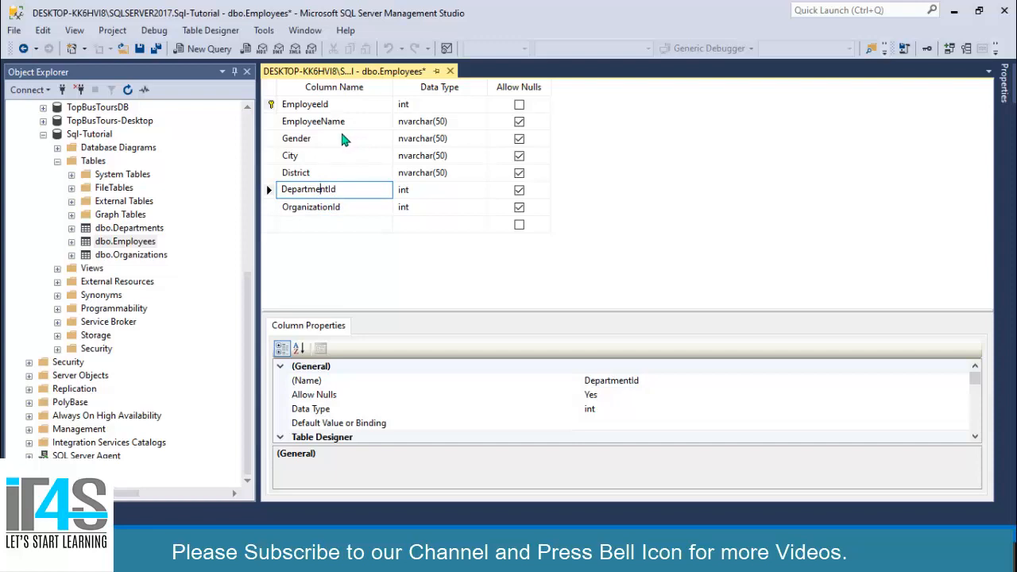
mouse_move(353, 206)
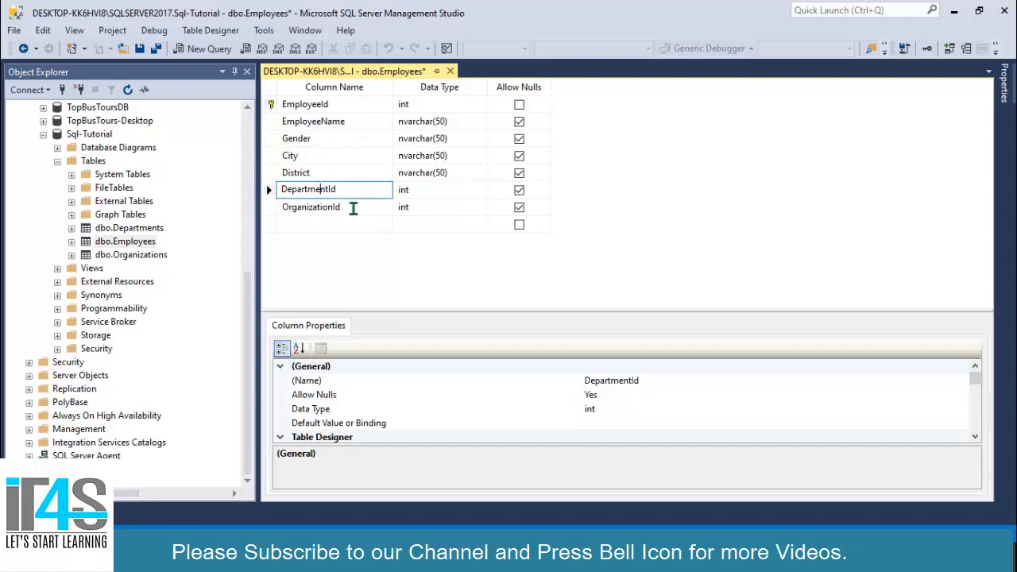
mouse_move(312, 151)
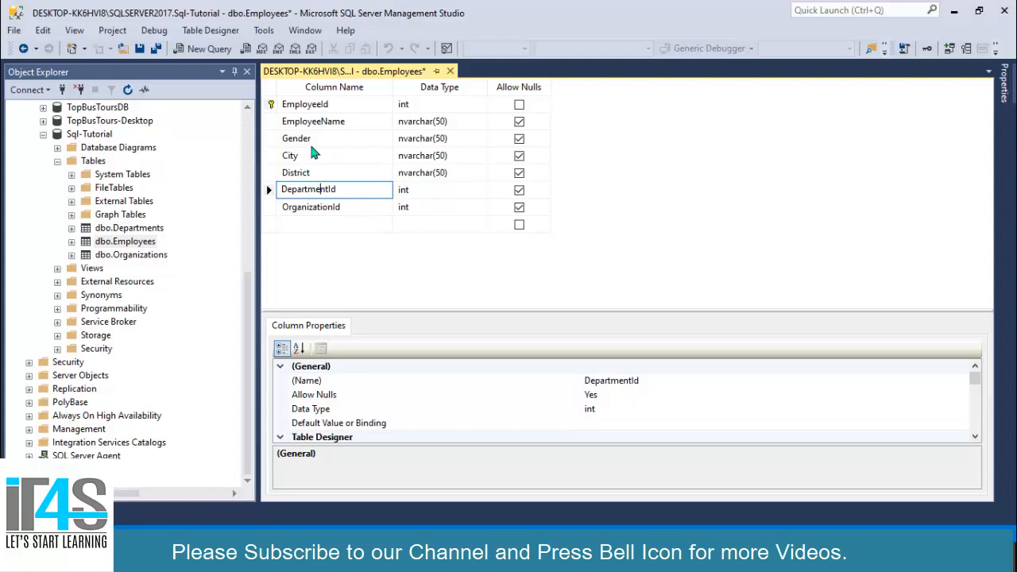
mouse_move(169, 88)
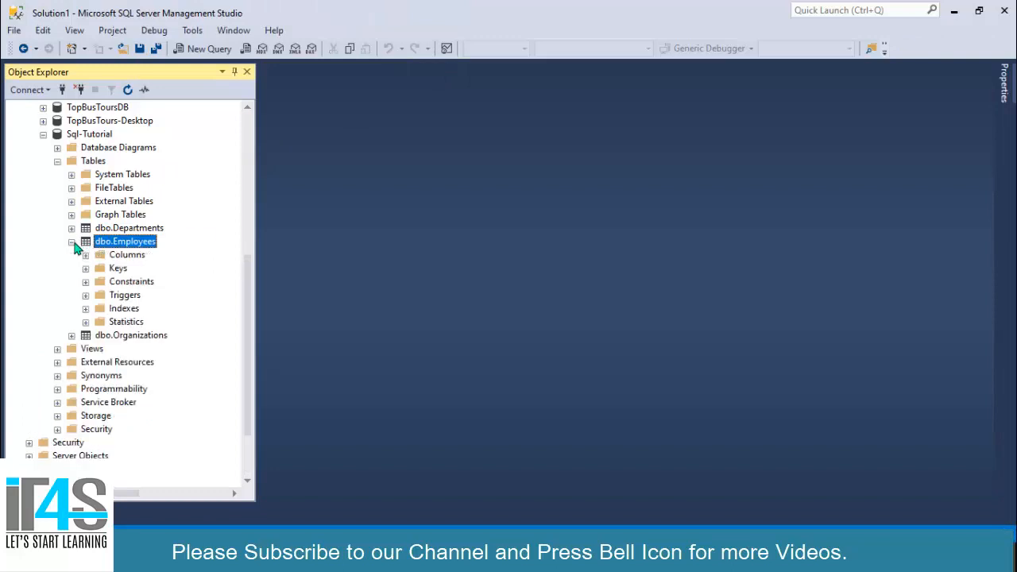
Step: Expand Employees' Keys (PK_Employees, FK_Employees_Departments) and bring up the Keys actions
left_click(86, 267)
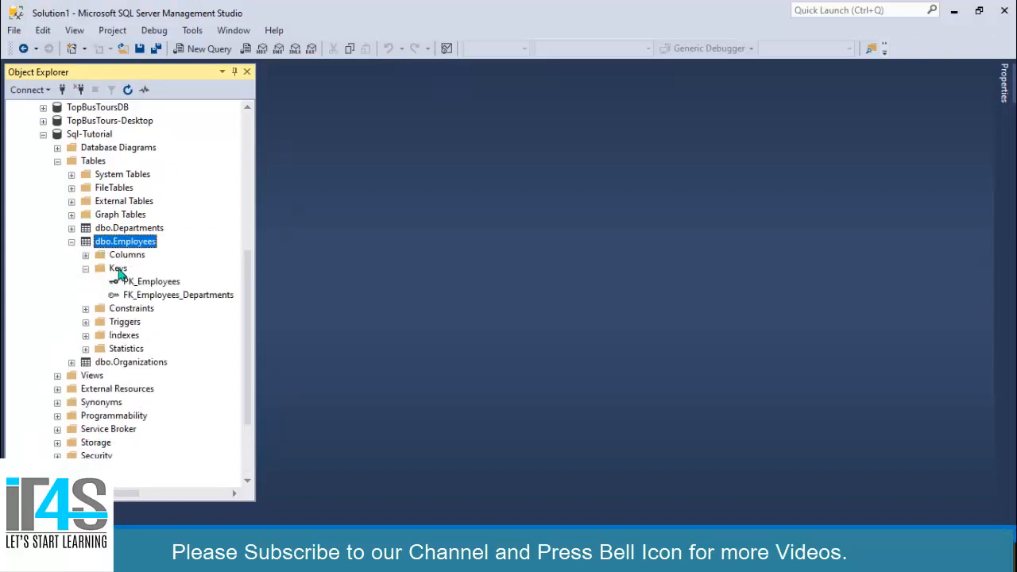
mouse_move(121, 292)
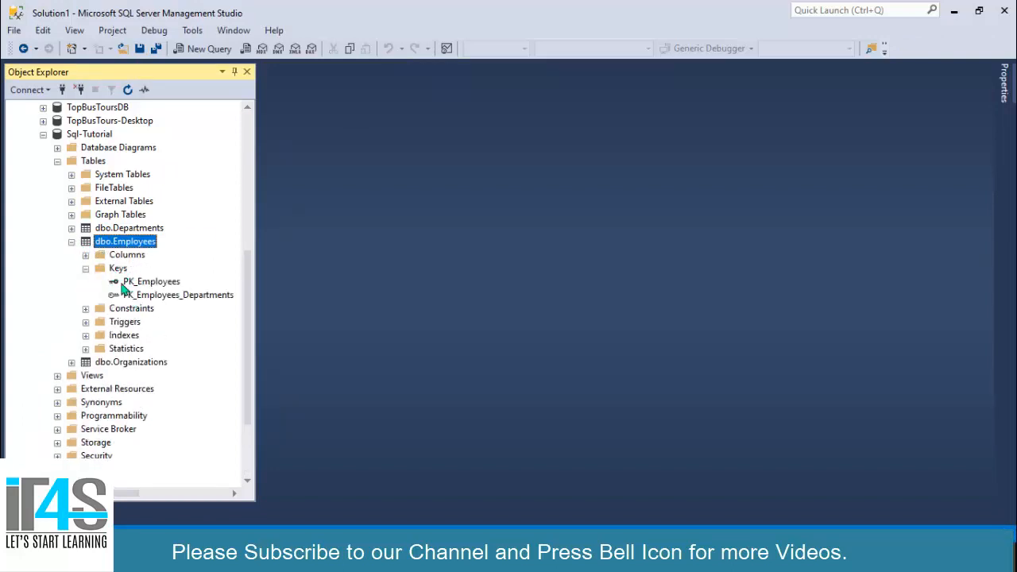
mouse_move(194, 303)
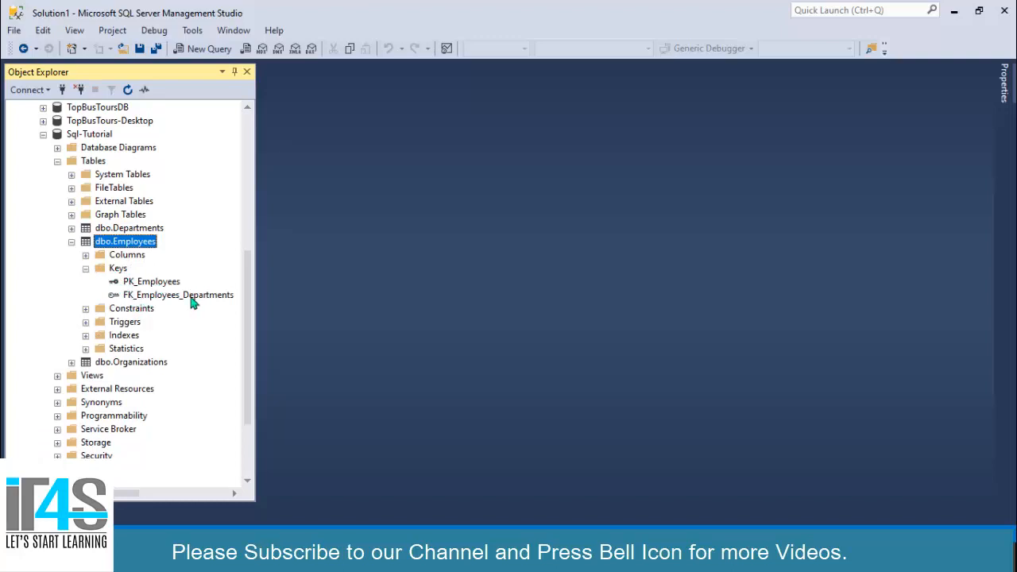
mouse_move(140, 286)
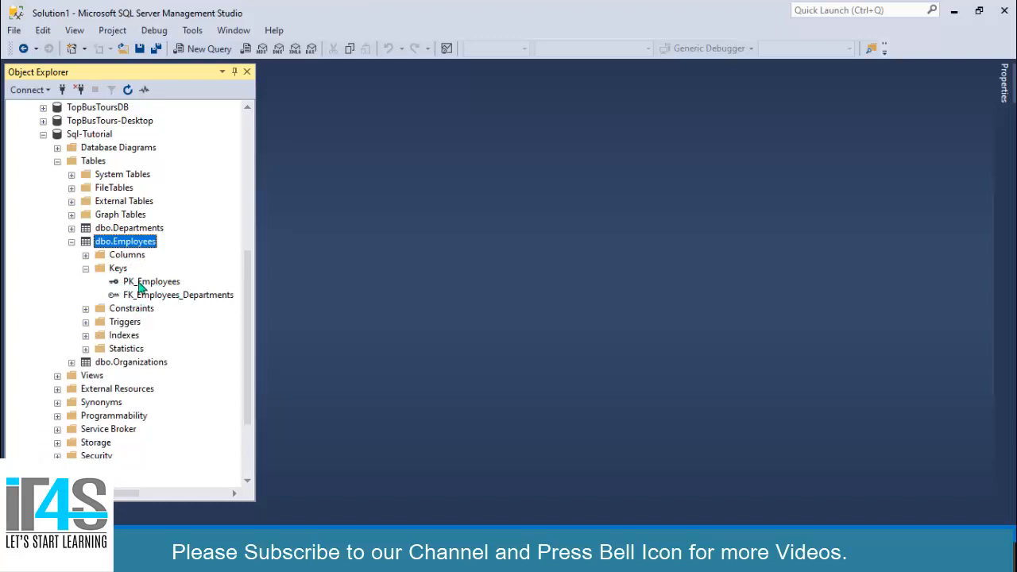
mouse_move(159, 304)
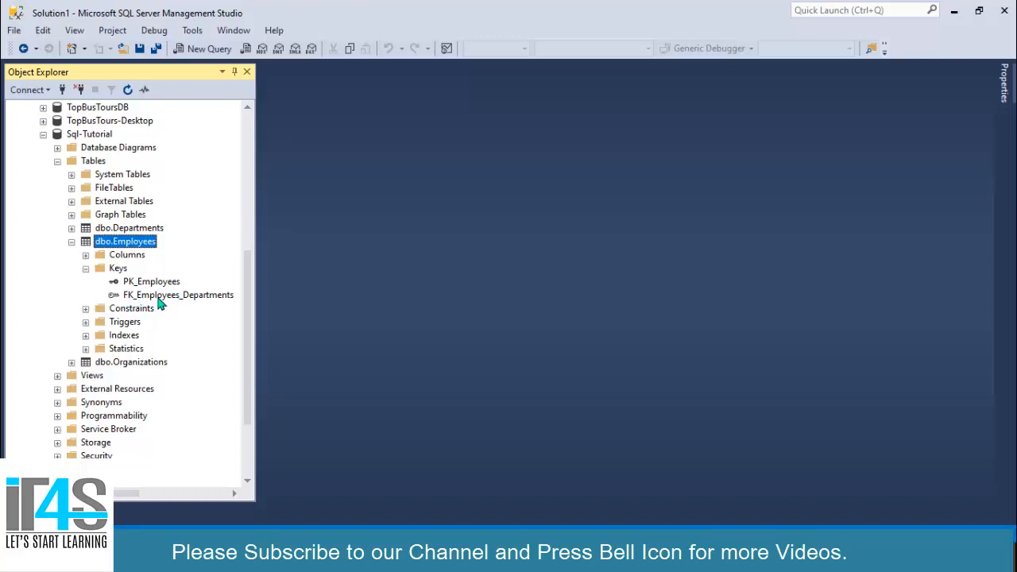
mouse_move(97, 286)
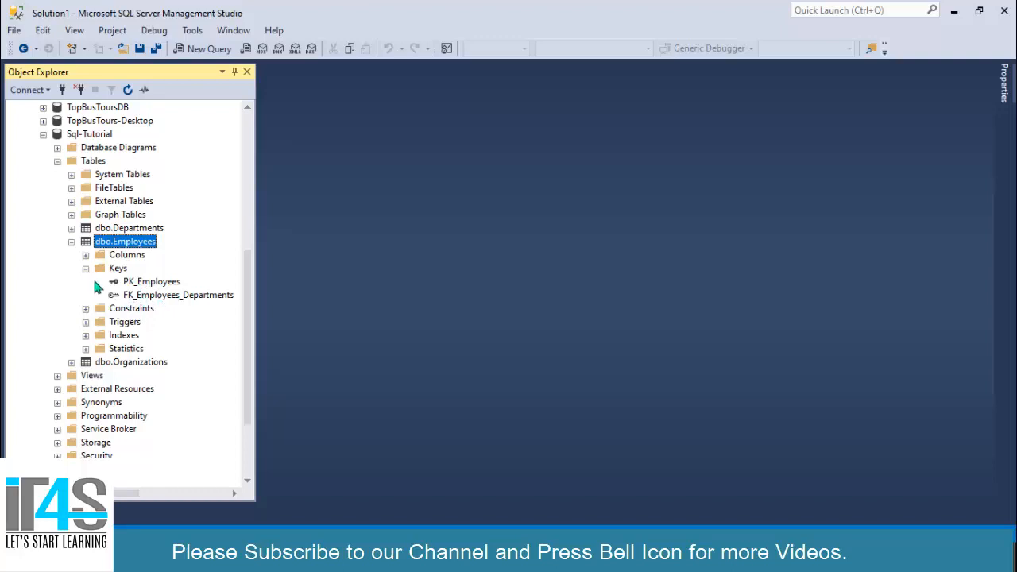
right_click(118, 267)
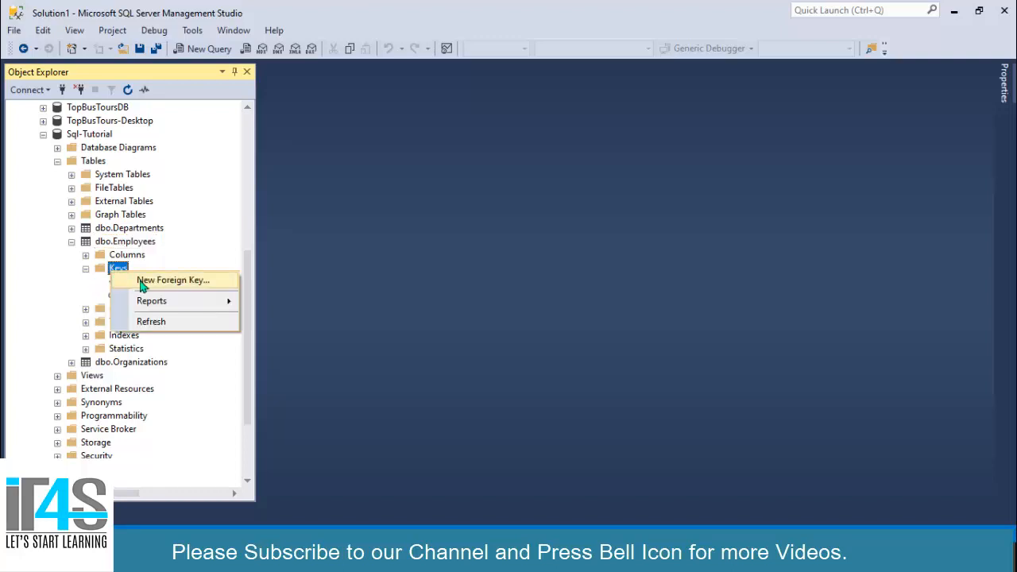
Step: Create a new foreign key referencing Organizations.OrganizationId as the primary key column
left_click(174, 280)
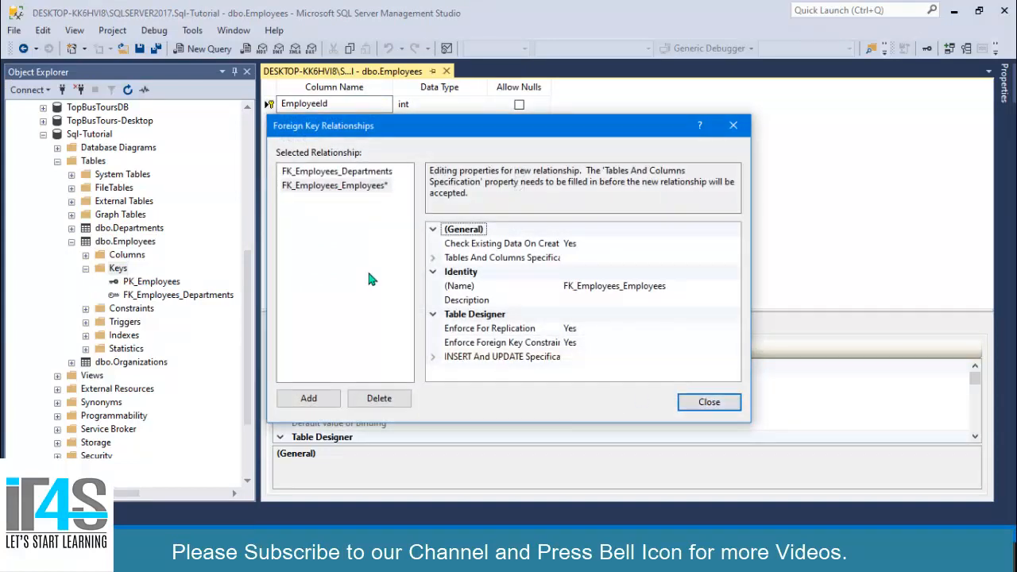
mouse_move(652, 264)
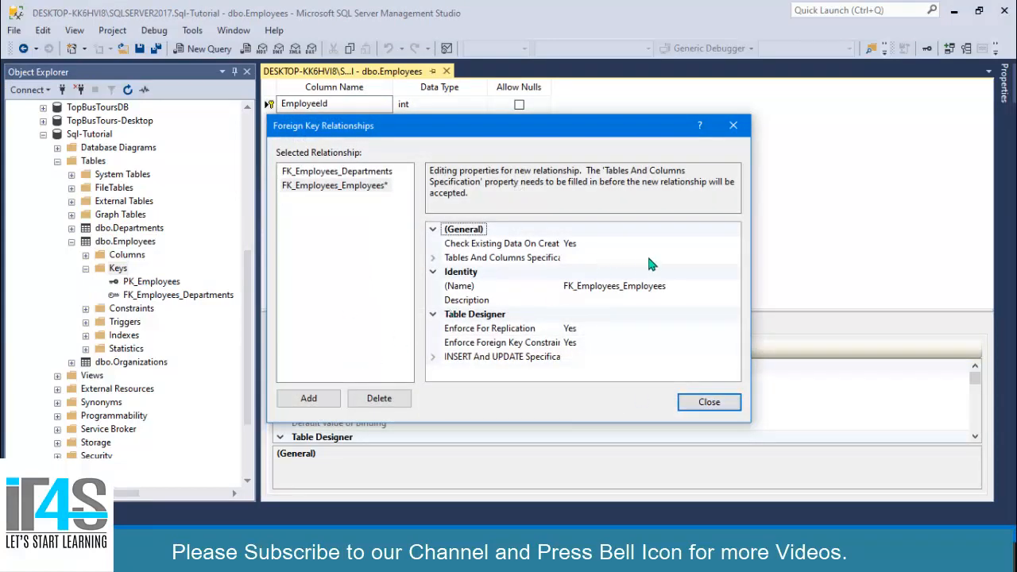
left_click(503, 257)
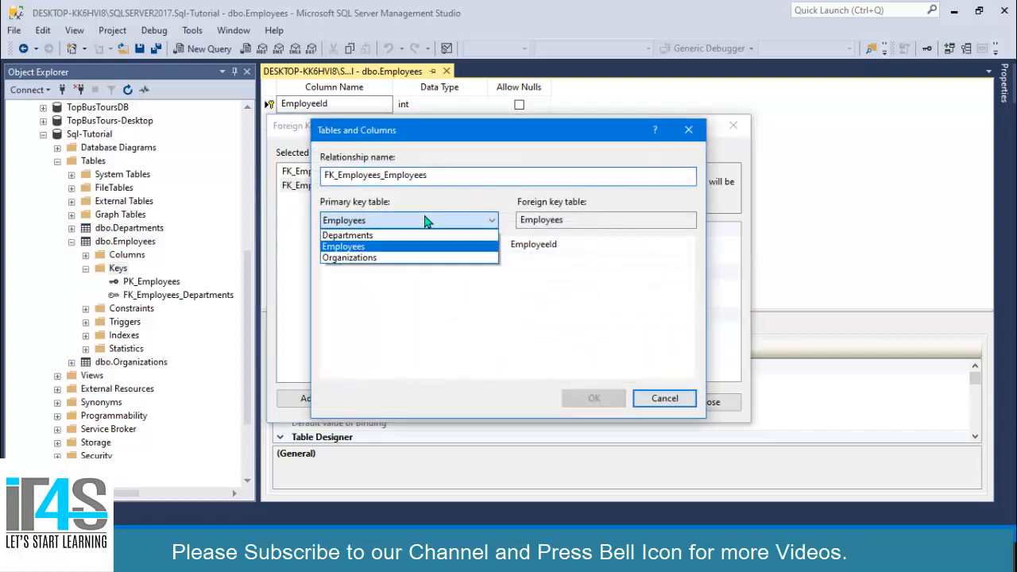
left_click(350, 257)
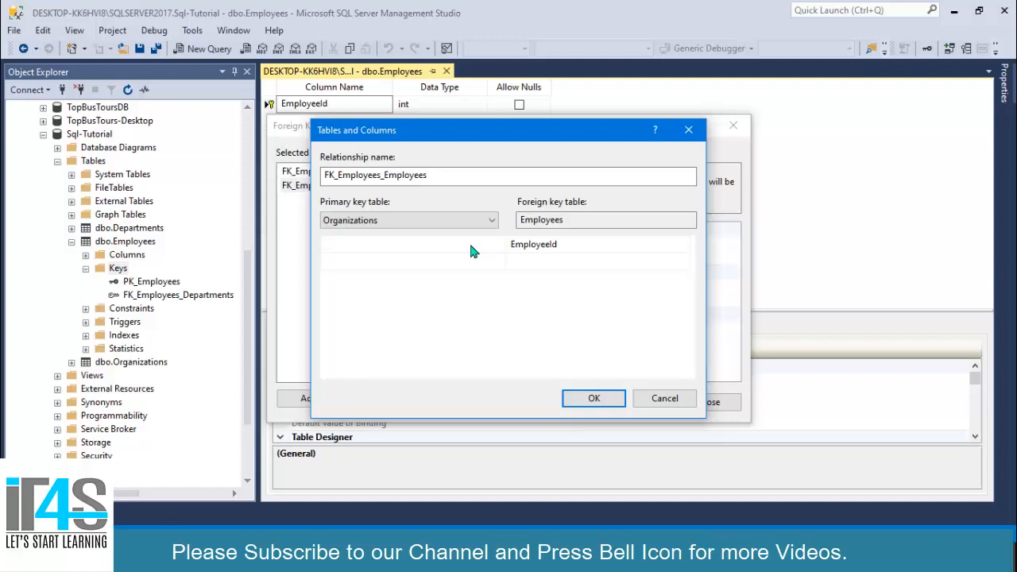
left_click(500, 245)
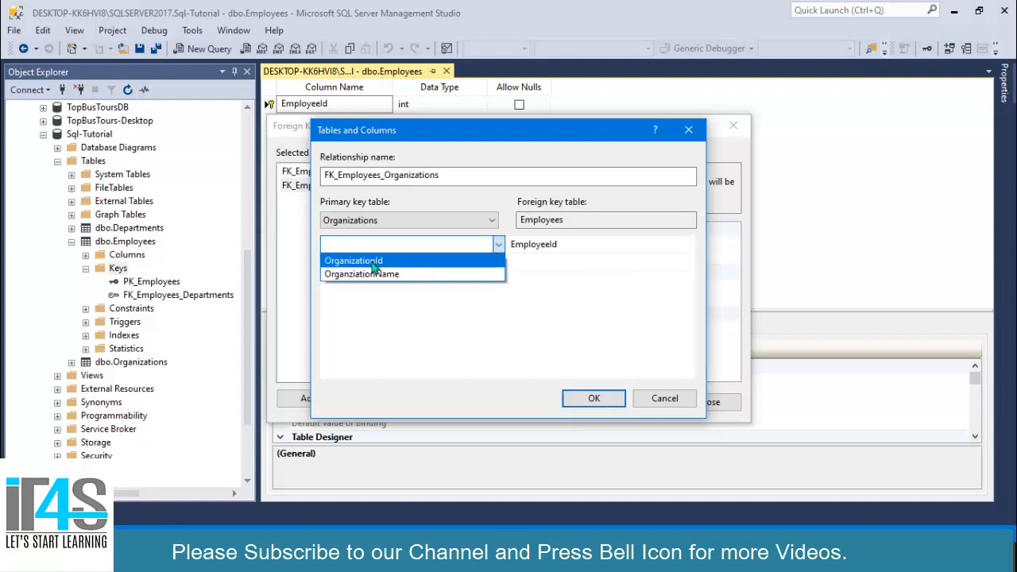
left_click(353, 260)
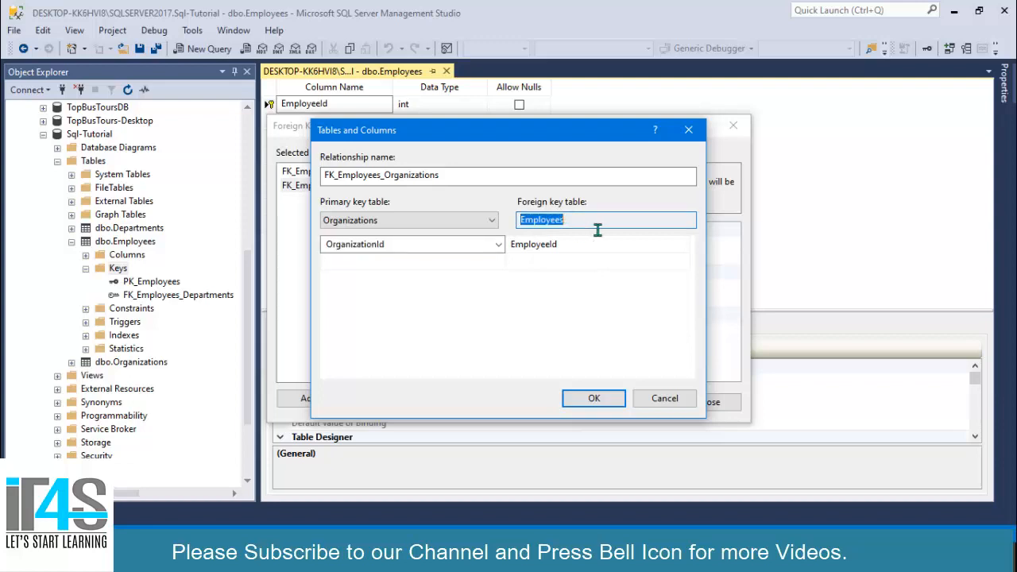
Step: Map it to Employees.OrganizationId, confirm FK_Employees_Organizations and save the Employees design
left_click(682, 245)
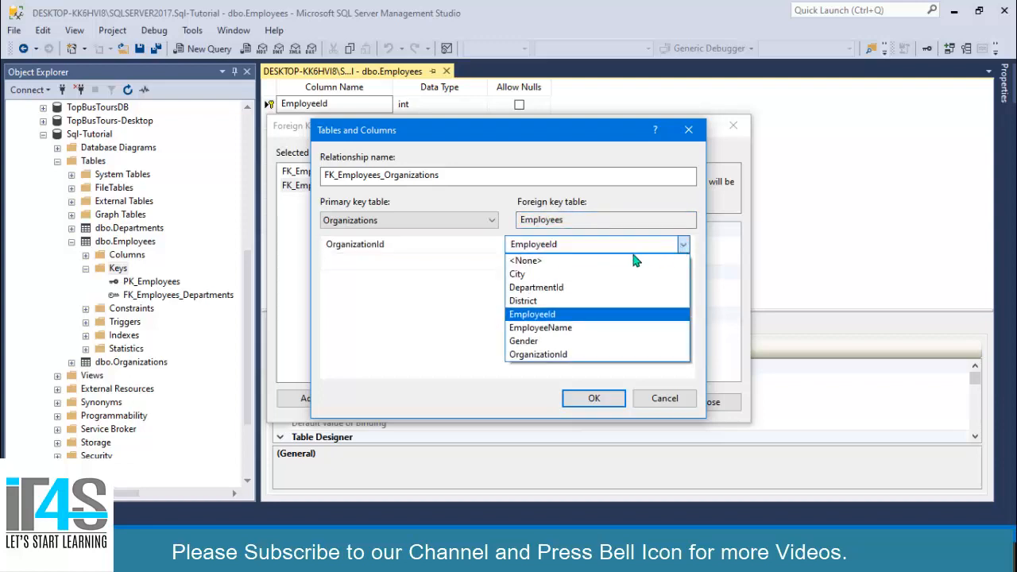
mouse_move(537, 355)
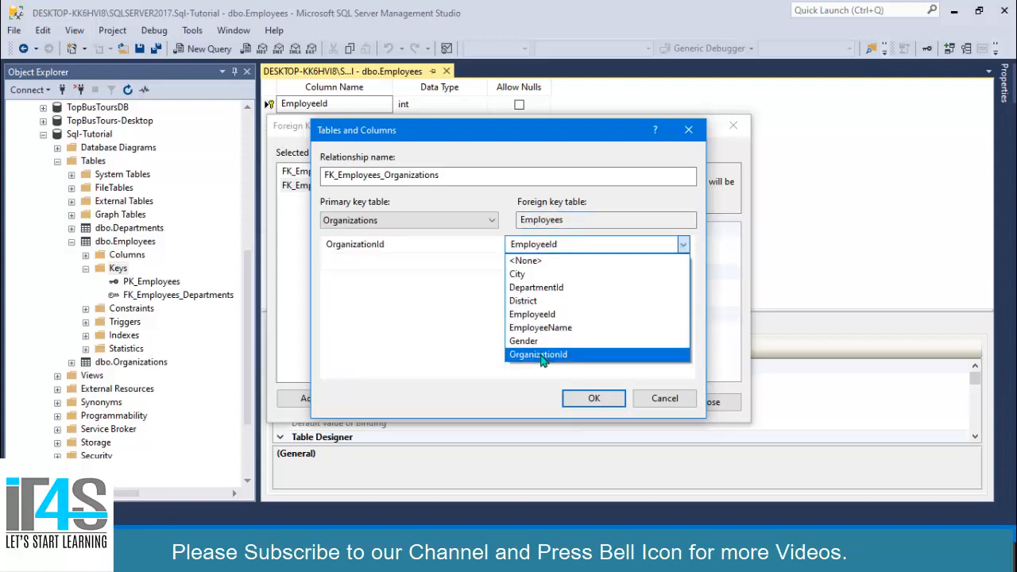
left_click(595, 397)
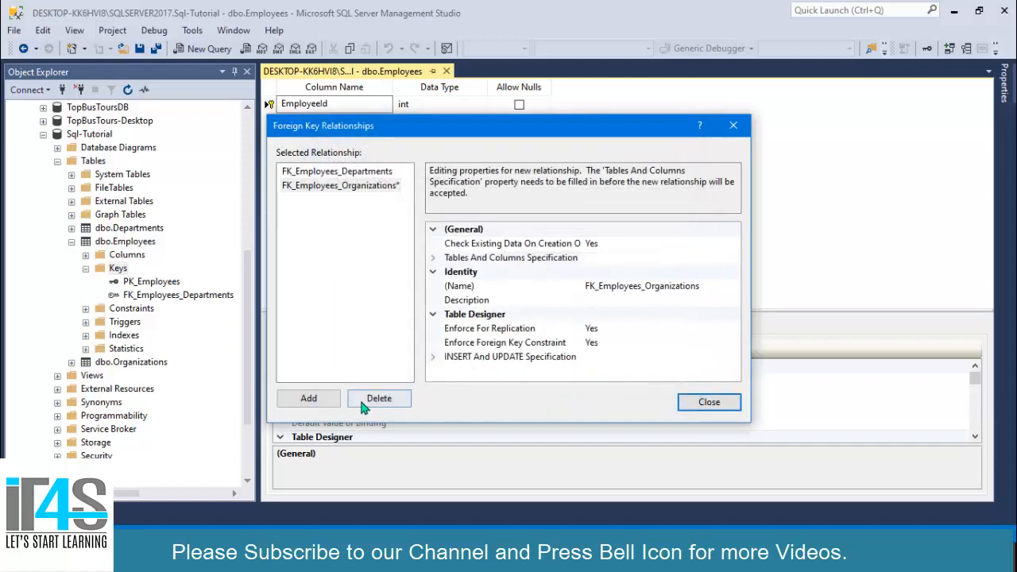
left_click(709, 401)
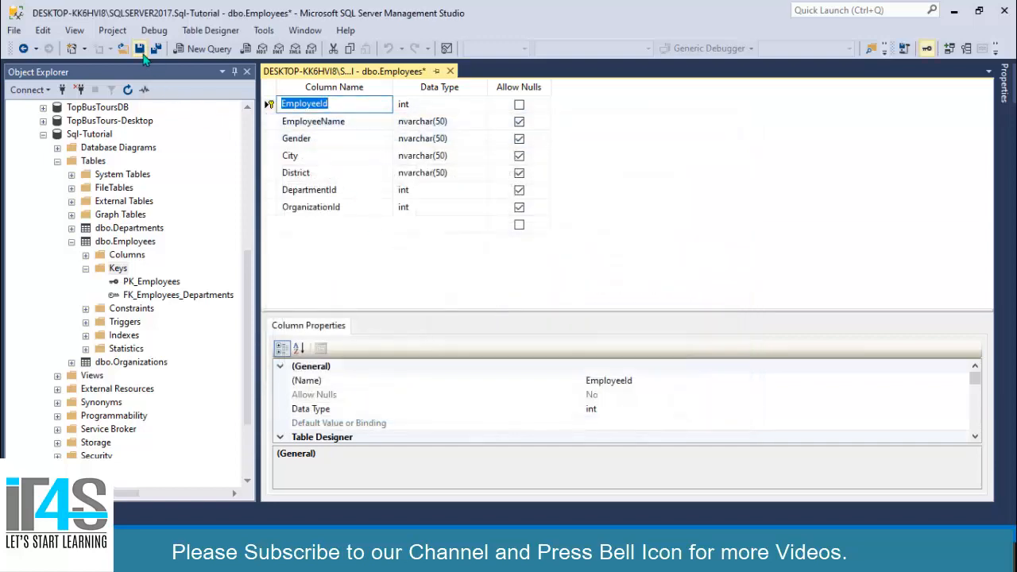
left_click(140, 48)
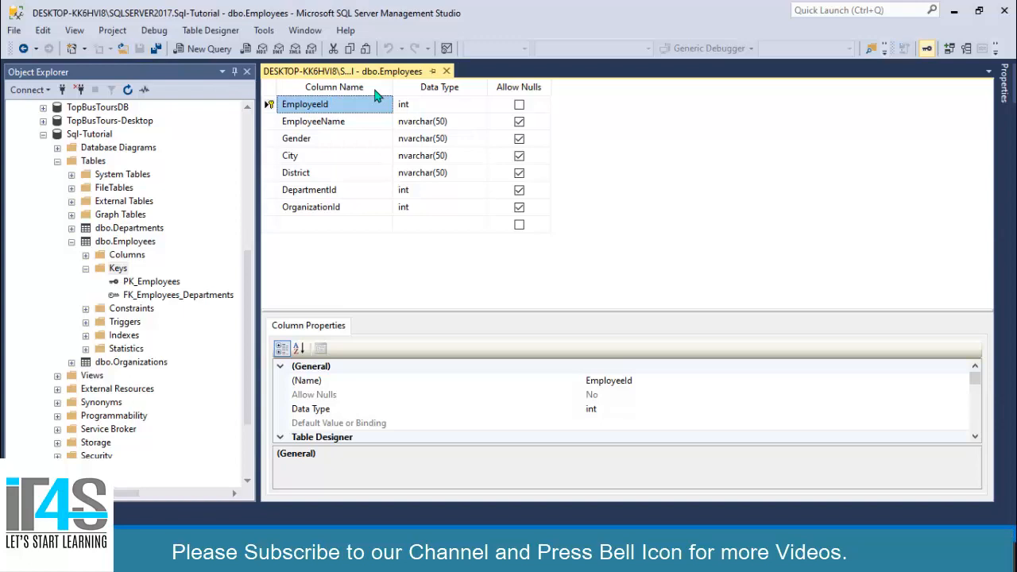
right_click(117, 267)
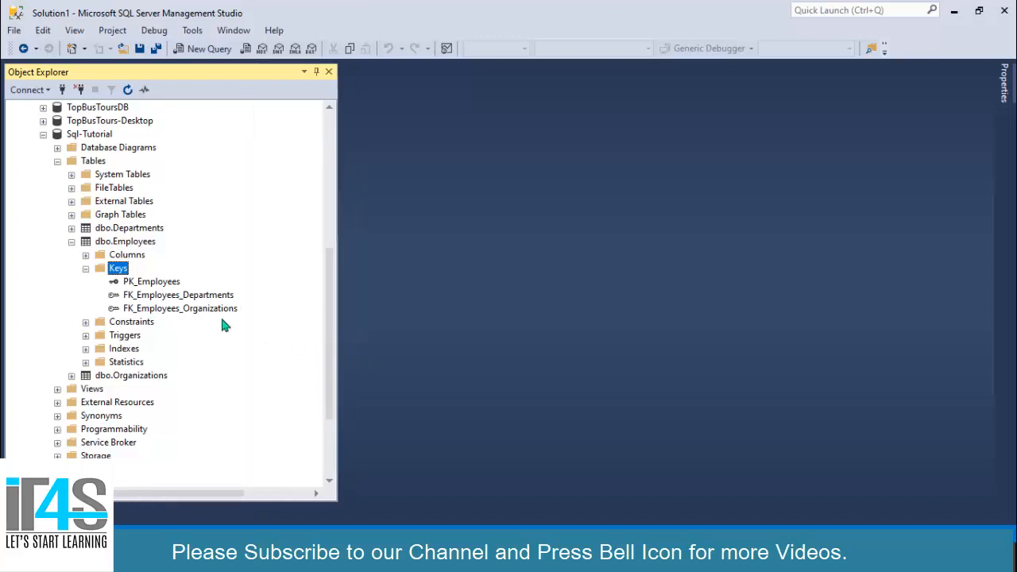
mouse_move(135, 302)
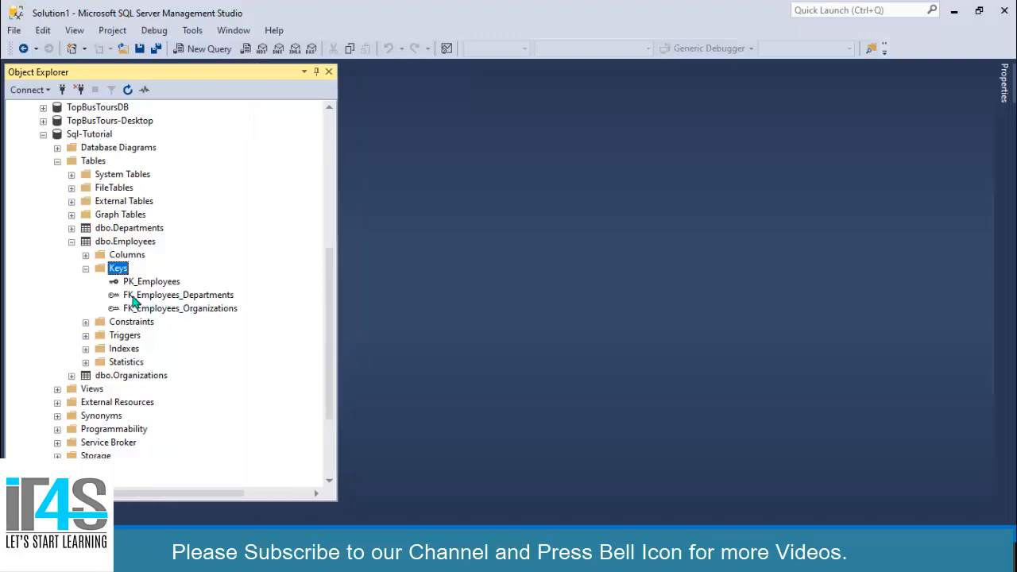
mouse_move(225, 305)
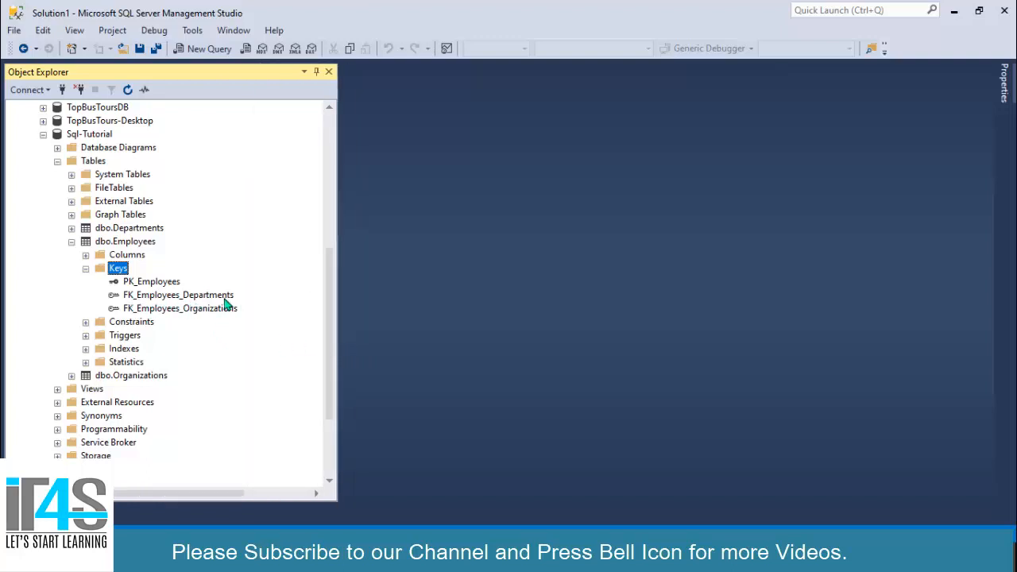
mouse_move(148, 317)
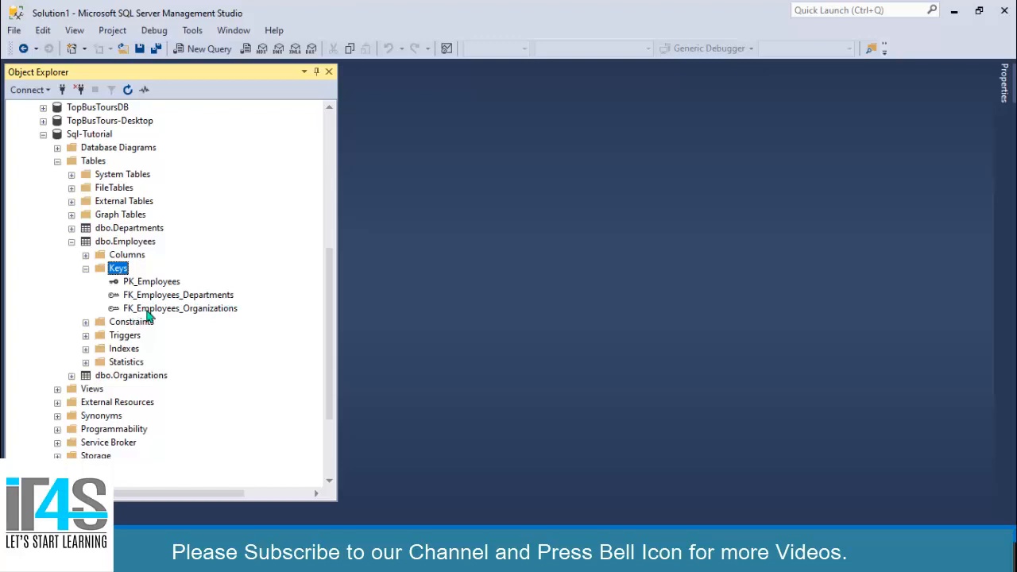
mouse_move(213, 299)
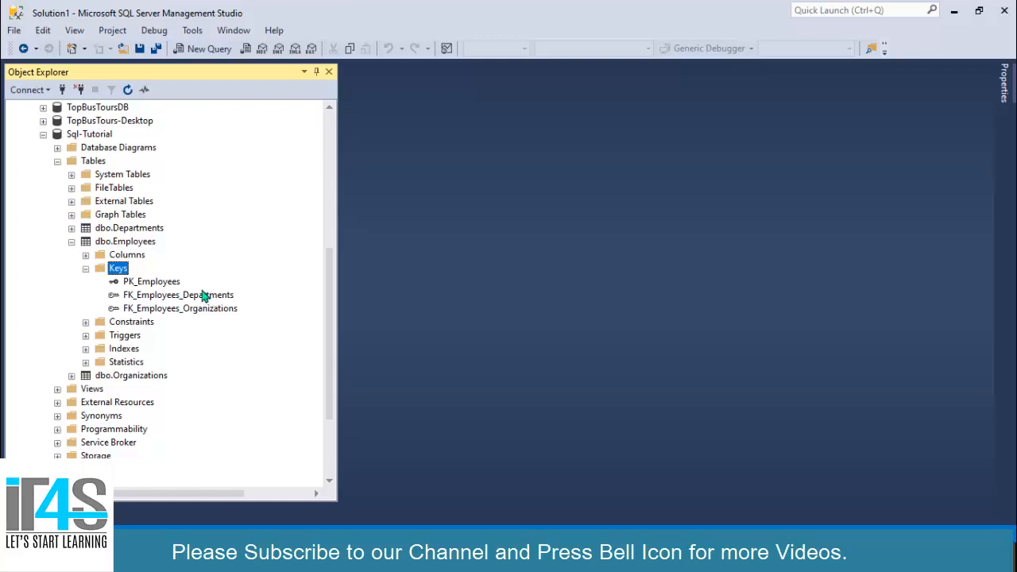
mouse_move(175, 283)
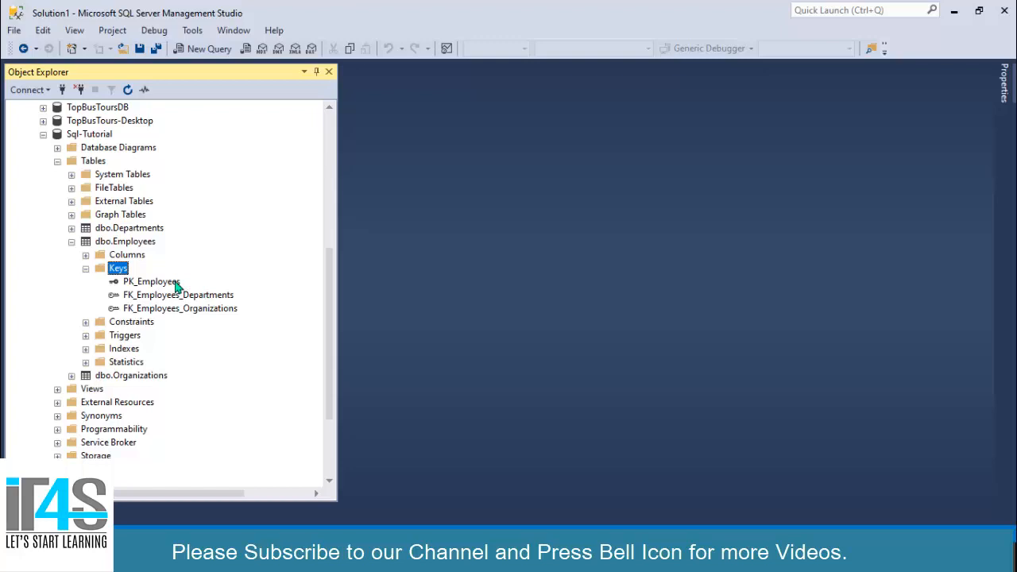
mouse_move(237, 288)
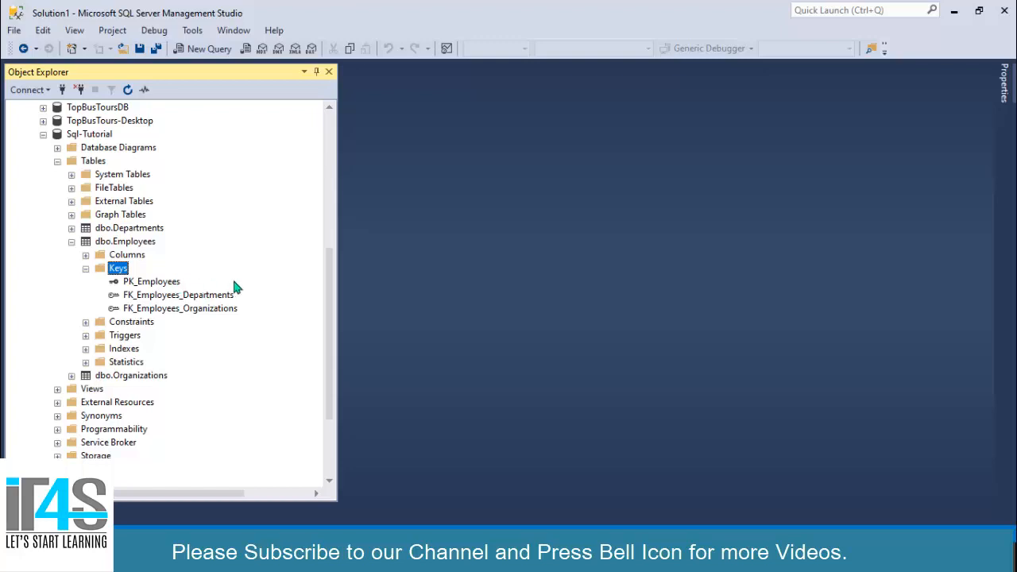